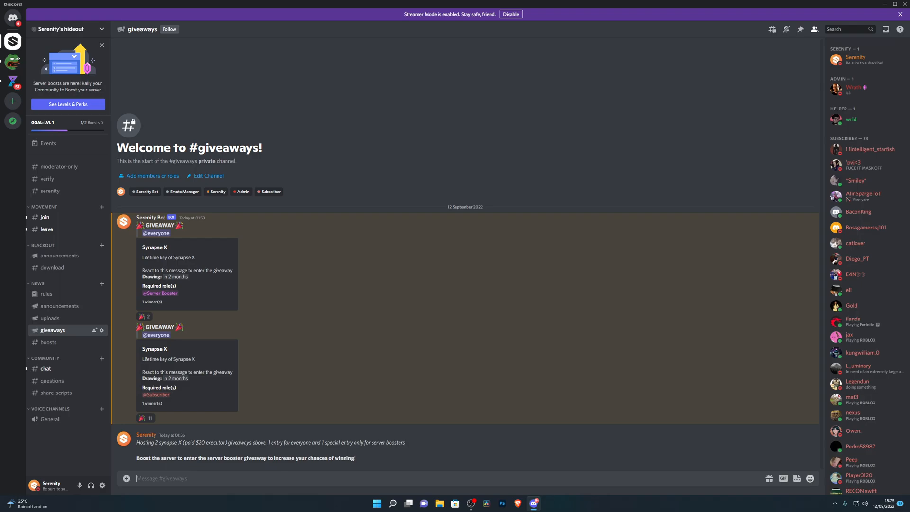
mouse_move(49, 179)
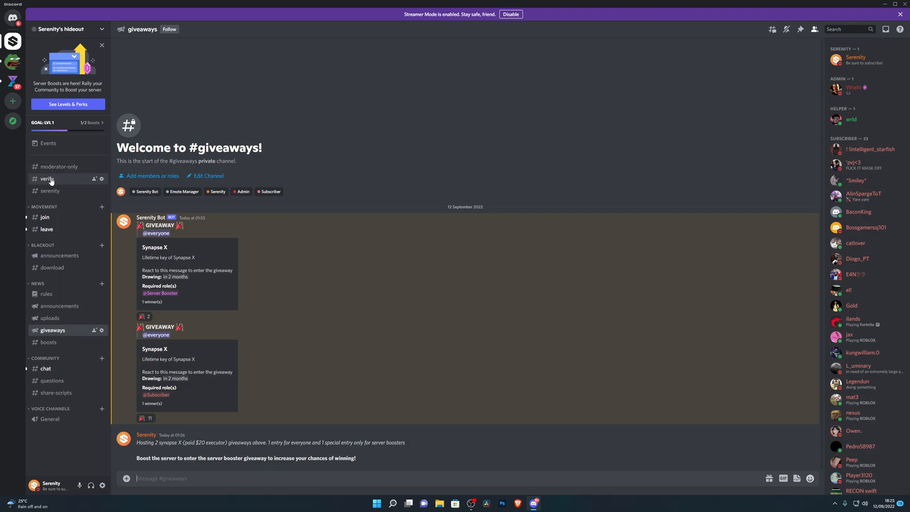
Verify the account in #verify, then enter the second Synapse X giveaway with a tada reaction.
click(47, 179)
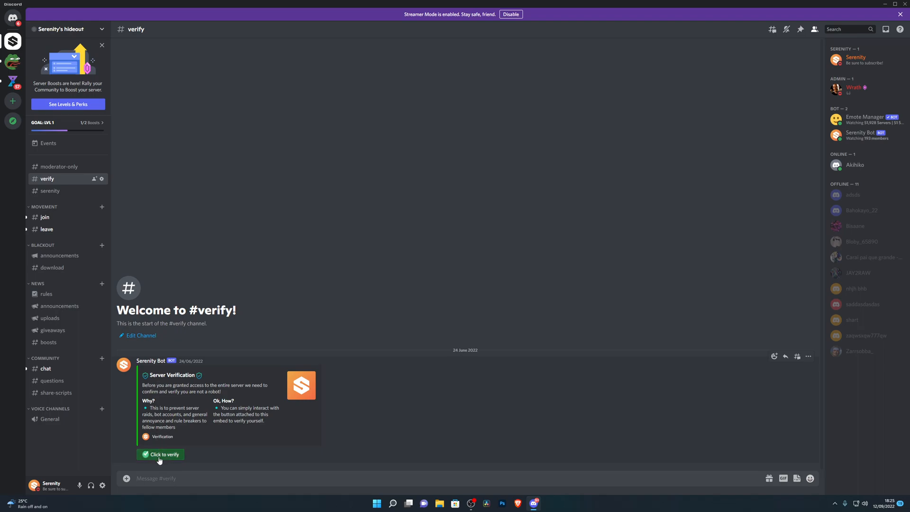
click(161, 454)
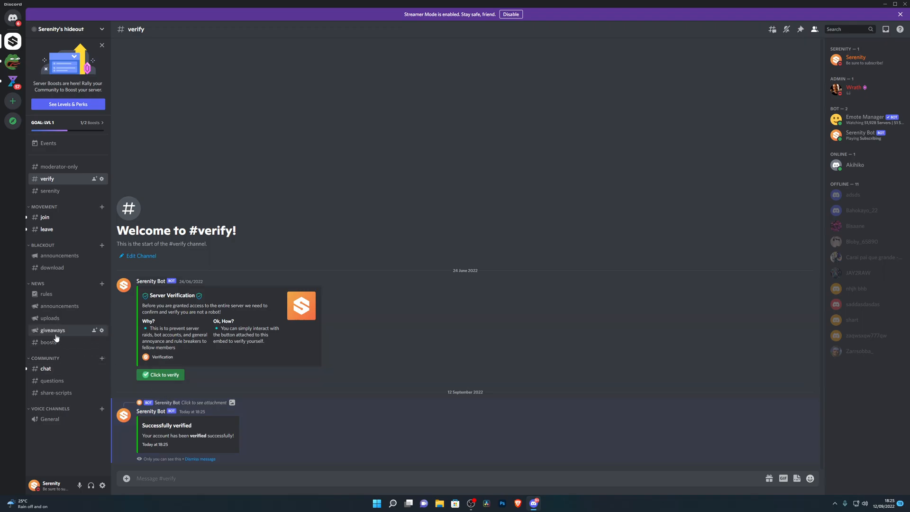
click(53, 330)
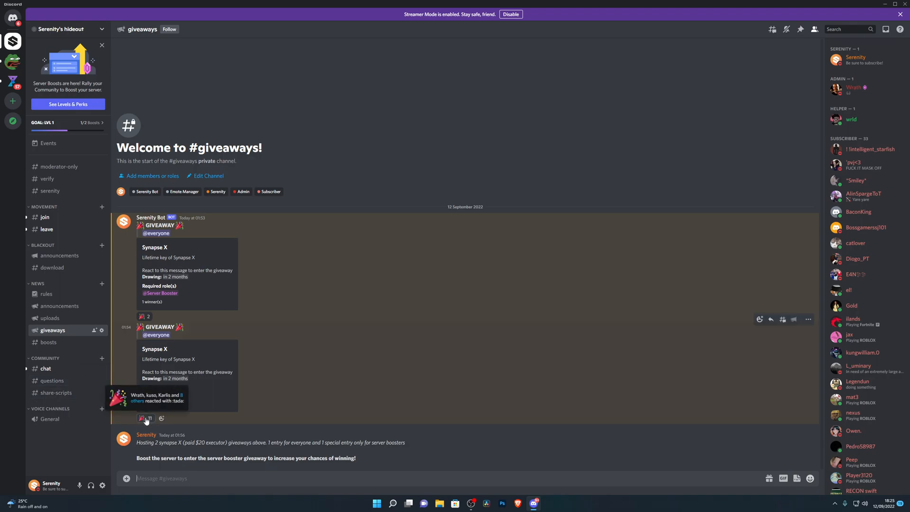
click(145, 418)
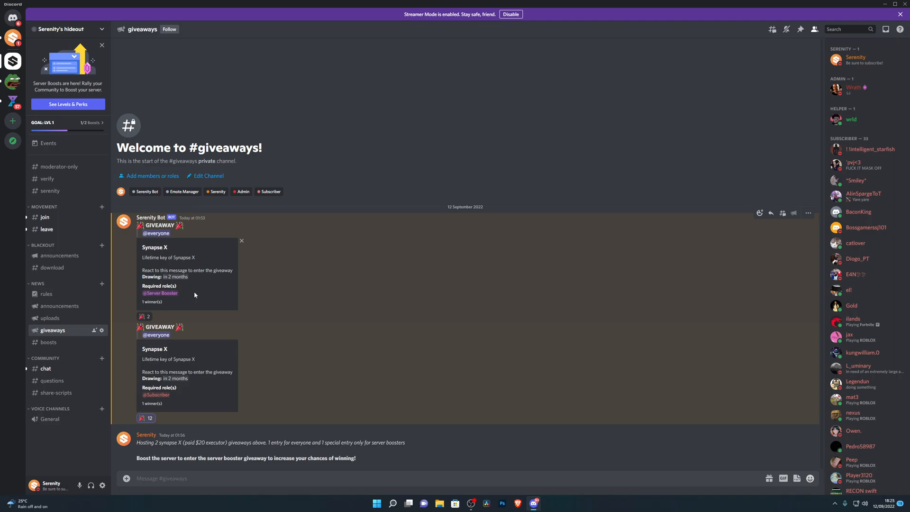
mouse_move(188, 299)
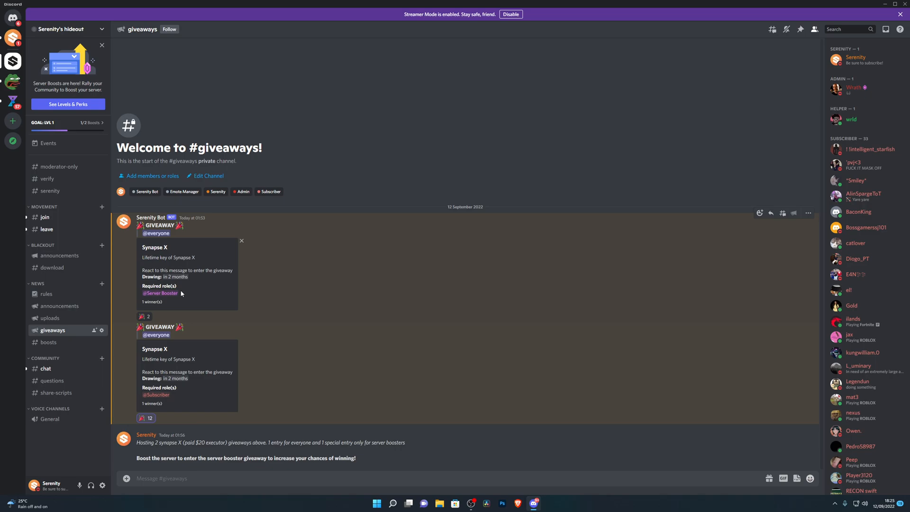
mouse_move(164, 300)
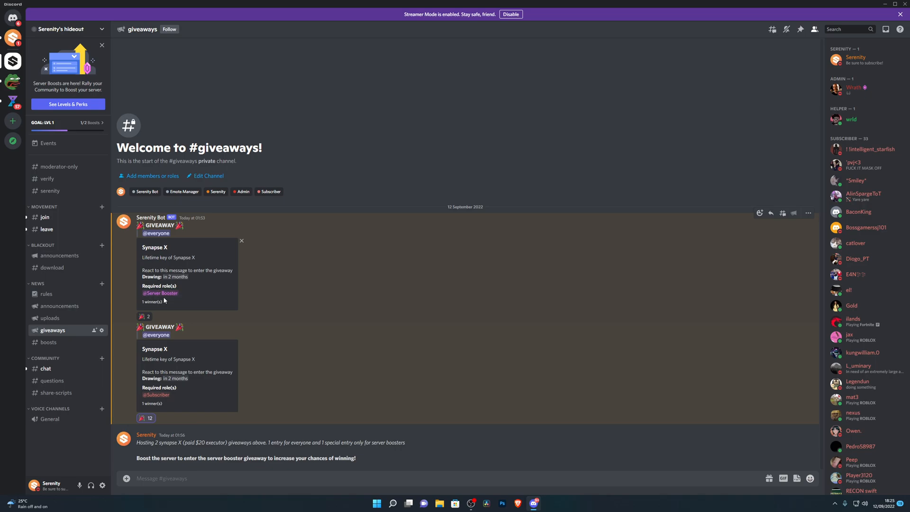
mouse_move(168, 302)
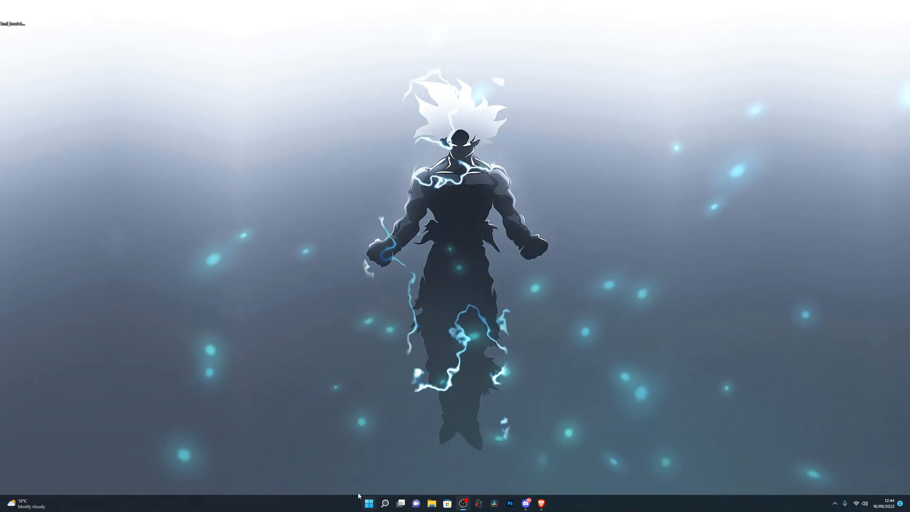
mouse_move(286, 414)
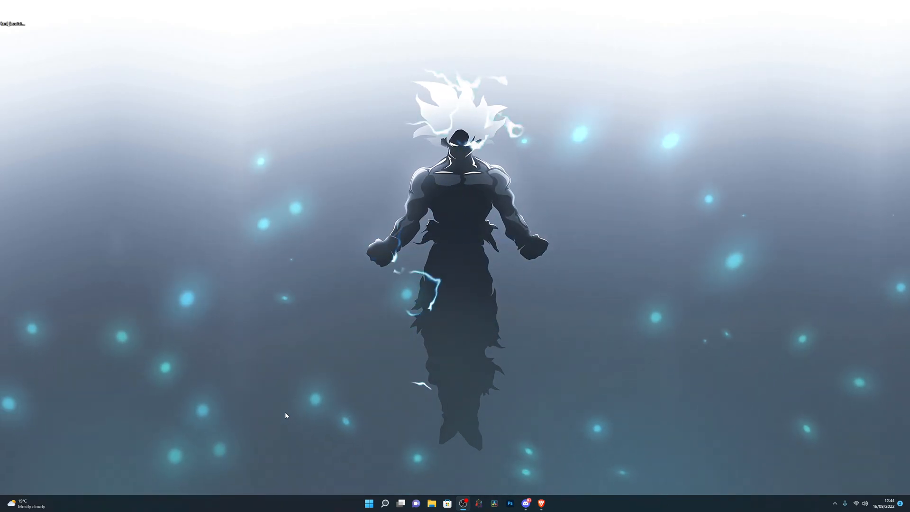
Hide Discord so only the desktop wallpaper remains on screen.
click(369, 504)
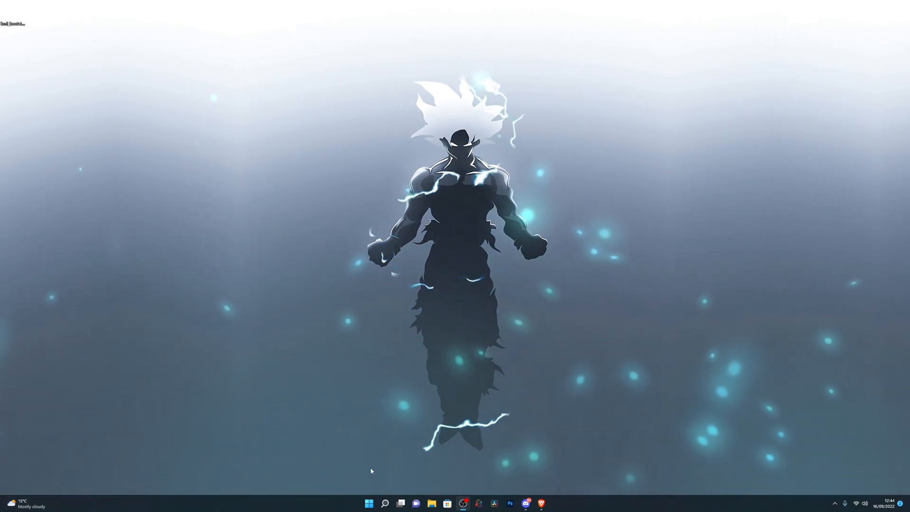
click(369, 504)
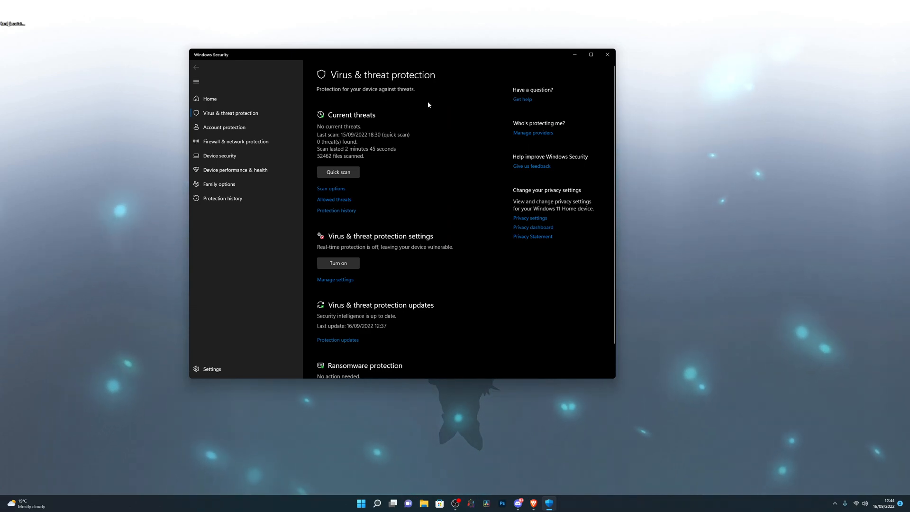
mouse_move(421, 141)
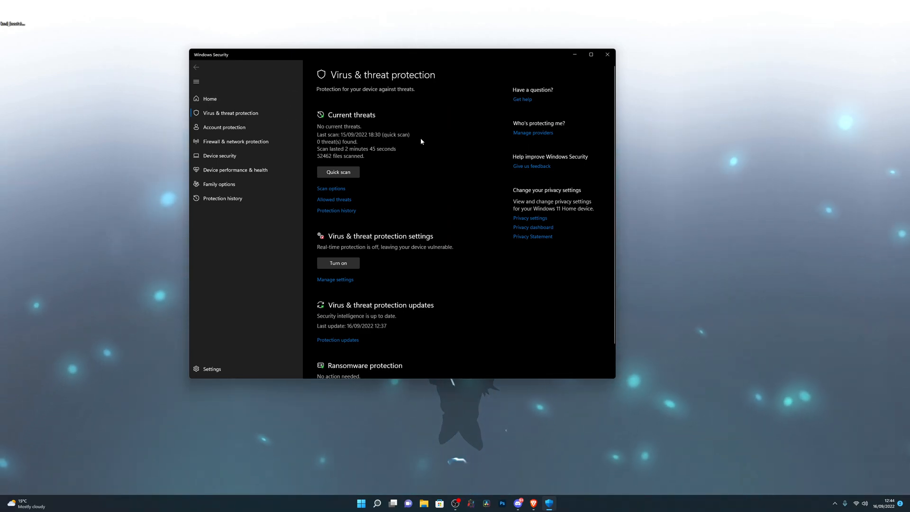
mouse_move(432, 155)
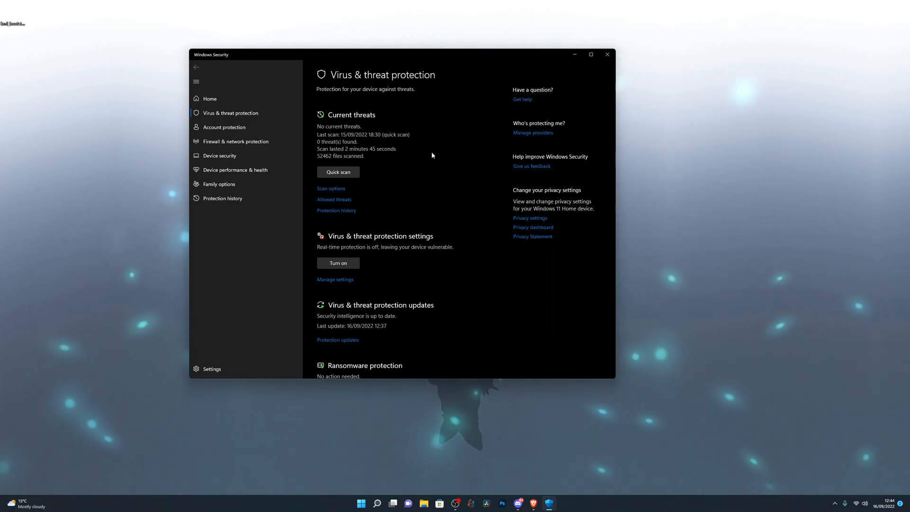
Launch Control Panel from Start search and show the installed programs list.
click(360, 504)
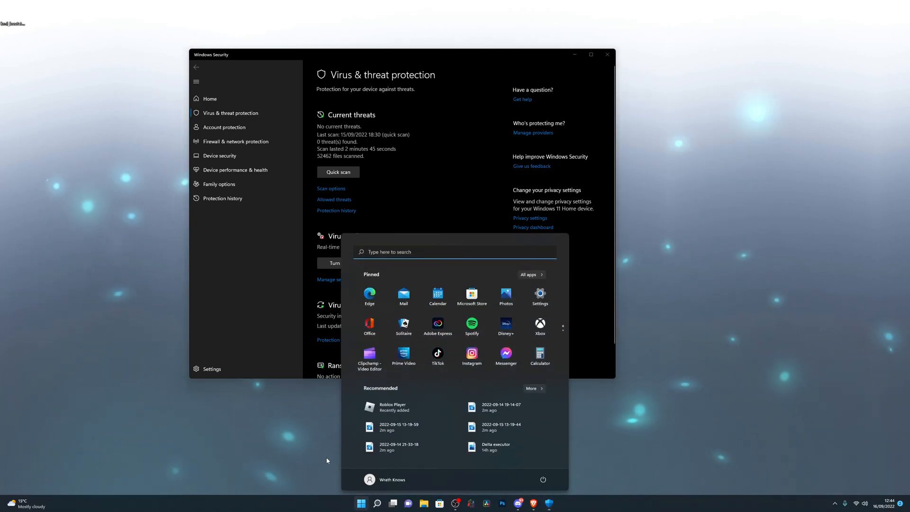
text(control Panel)
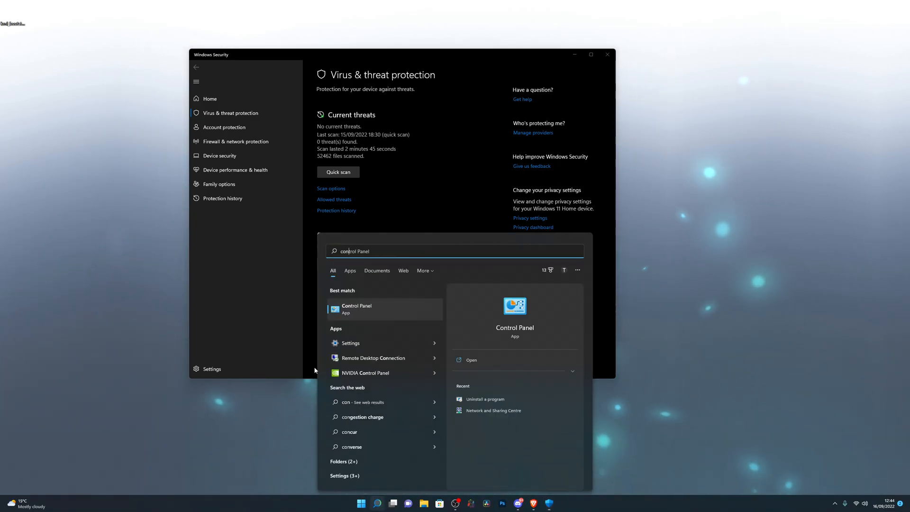
click(357, 308)
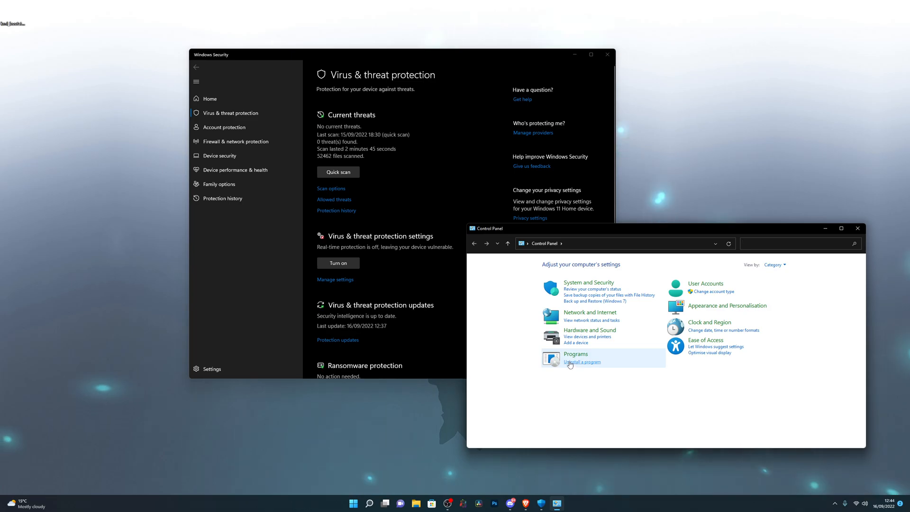
click(582, 361)
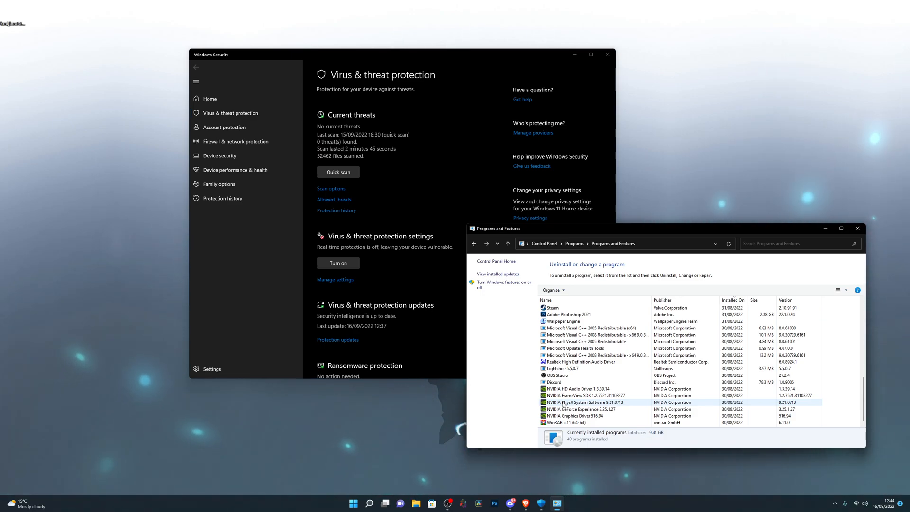
Bring up the uninstall option for Discord, then close Control Panel.
click(552, 382)
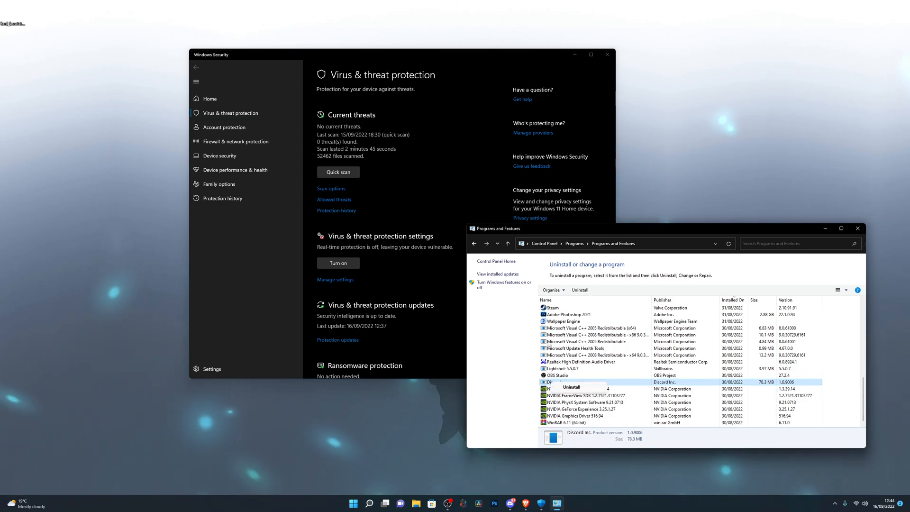
click(581, 388)
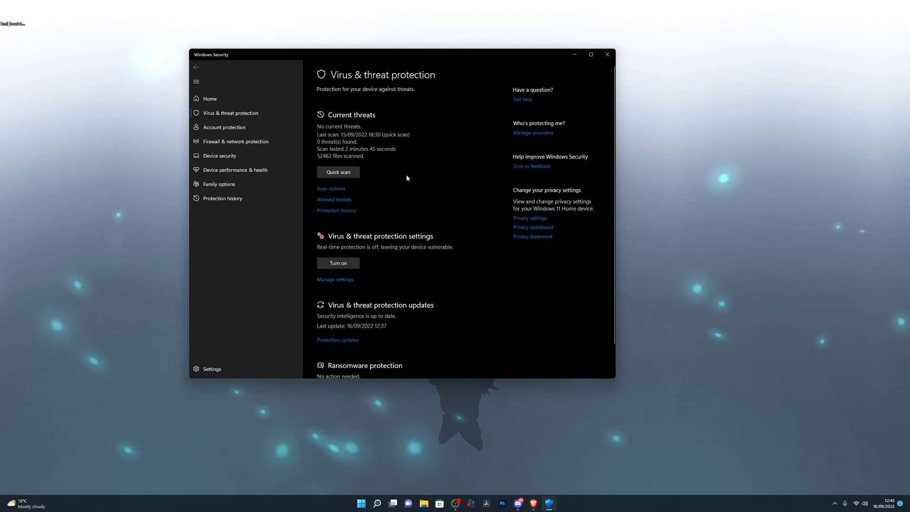
mouse_move(375, 201)
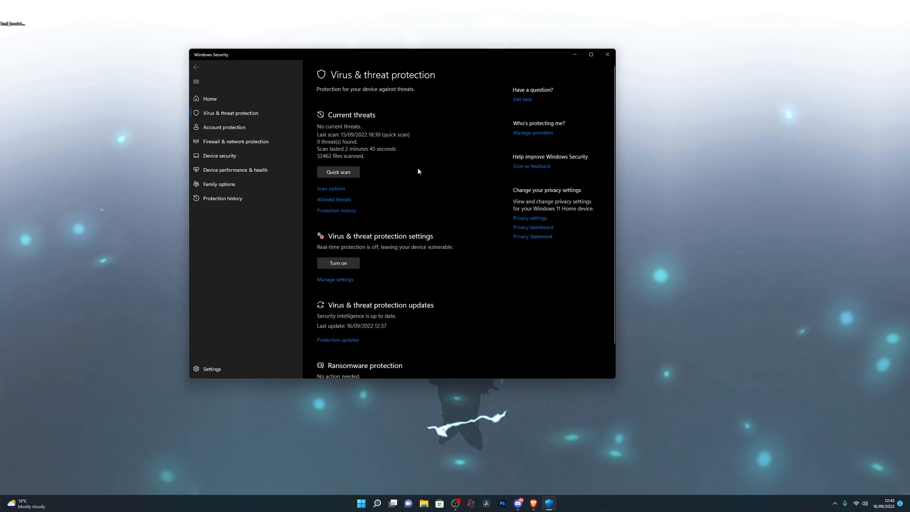
mouse_move(417, 188)
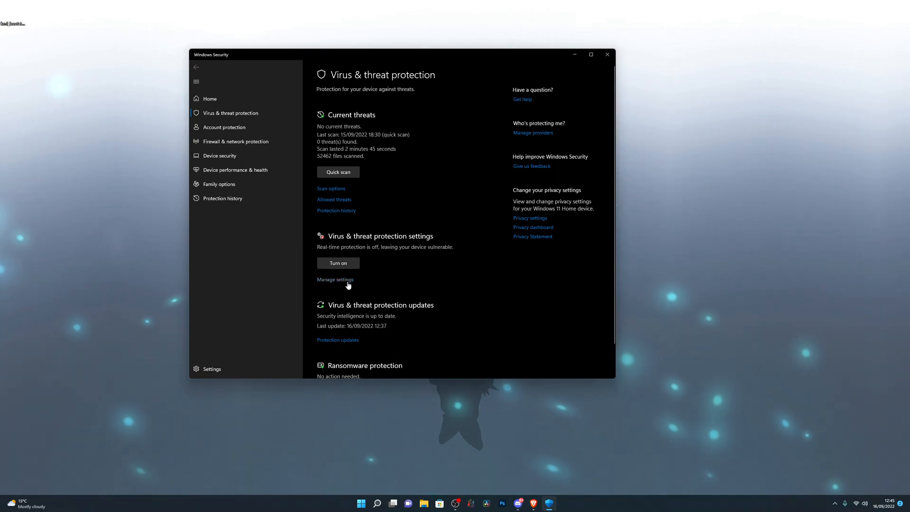
Toggle real-time protection on and back off, then close Windows Security.
click(335, 278)
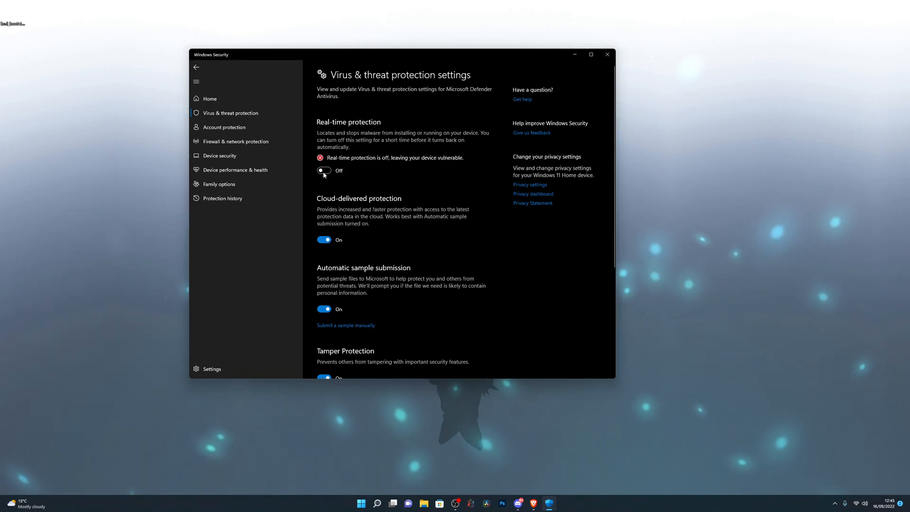
click(324, 171)
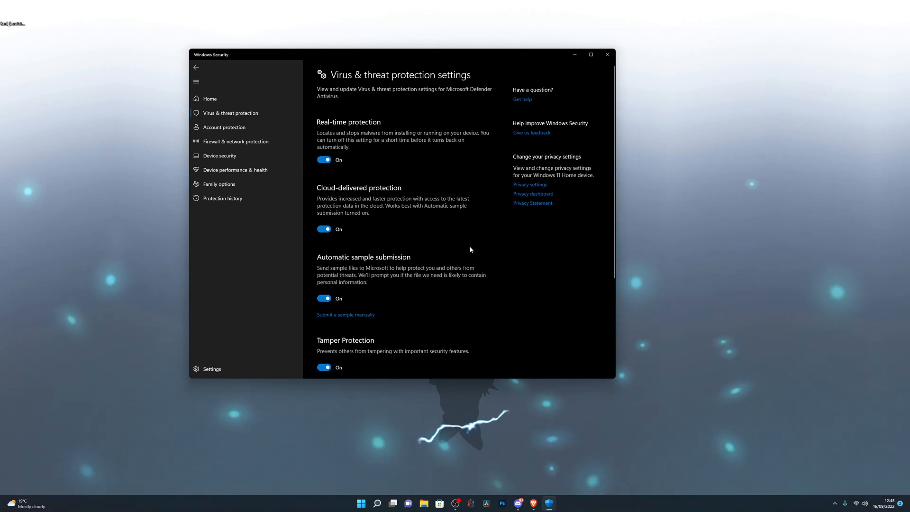
click(324, 160)
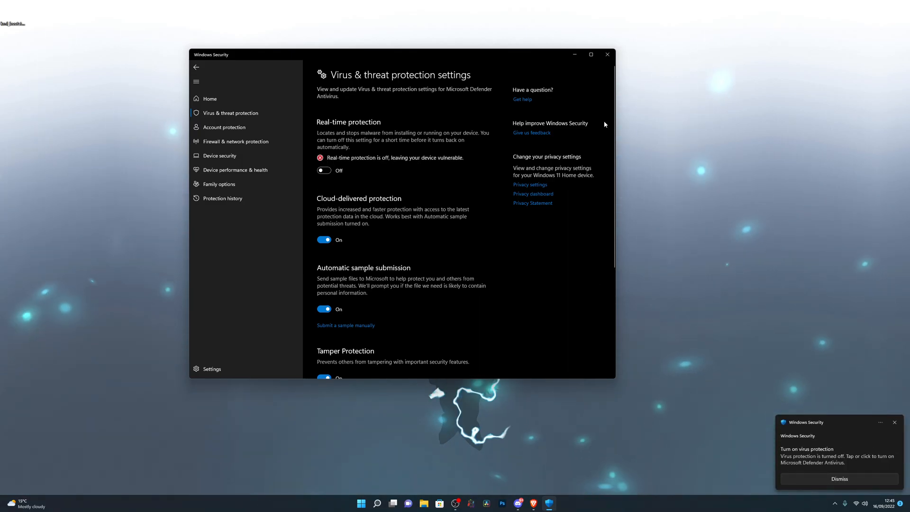
click(607, 54)
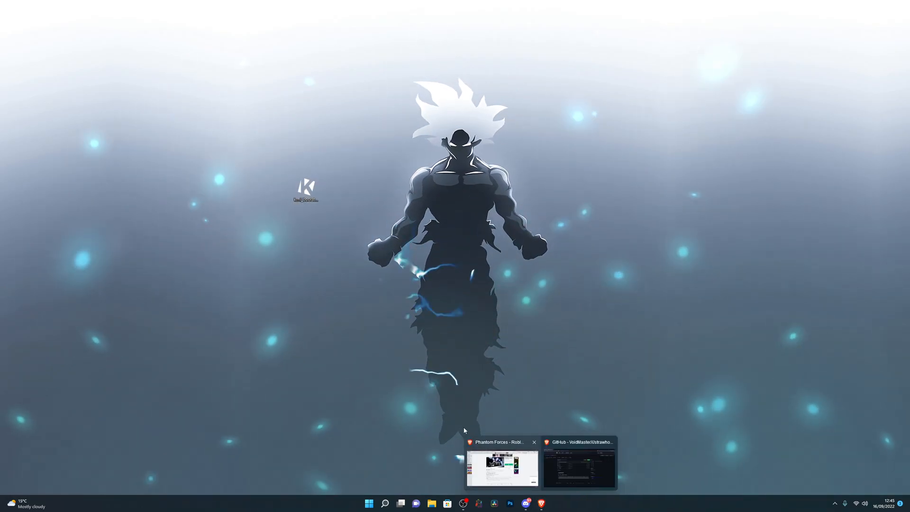
Switch to the Brave window showing the Phantom Forces game page.
click(499, 464)
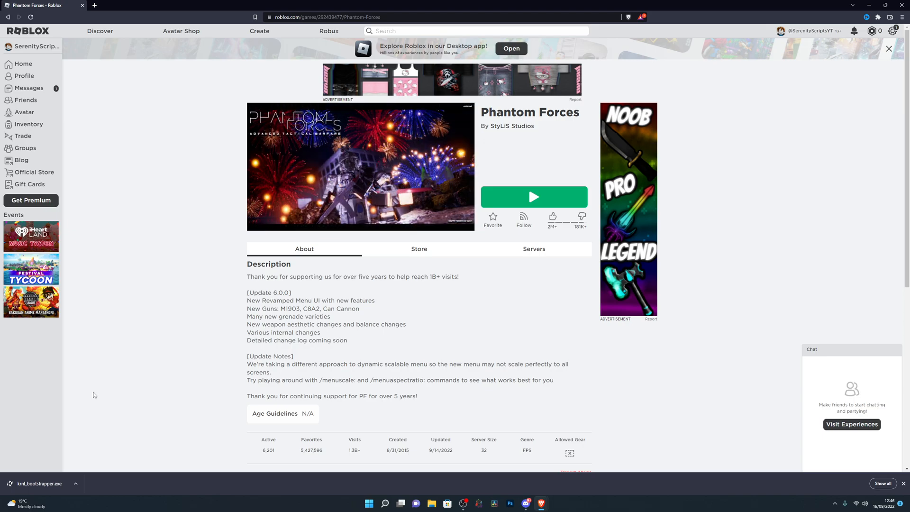
mouse_move(855, 3)
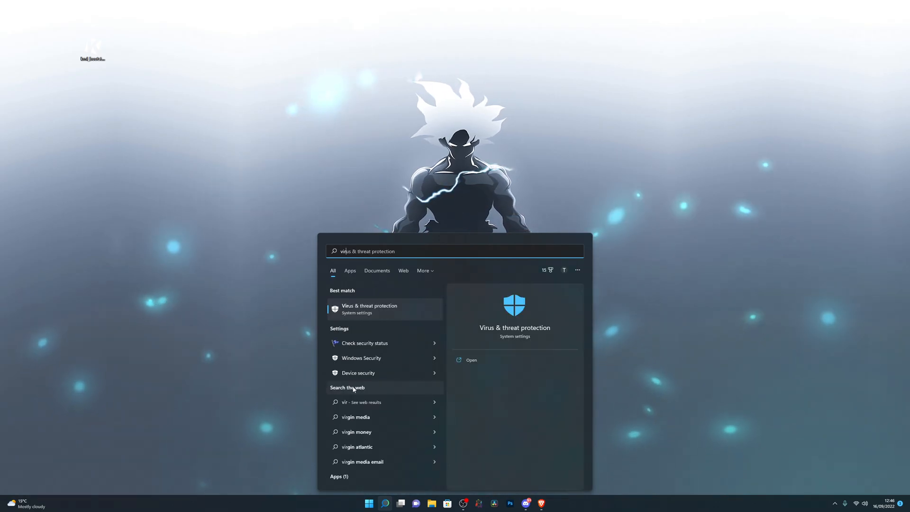
Reach Defender's exclusions list and start adding a single-file exclusion.
click(369, 308)
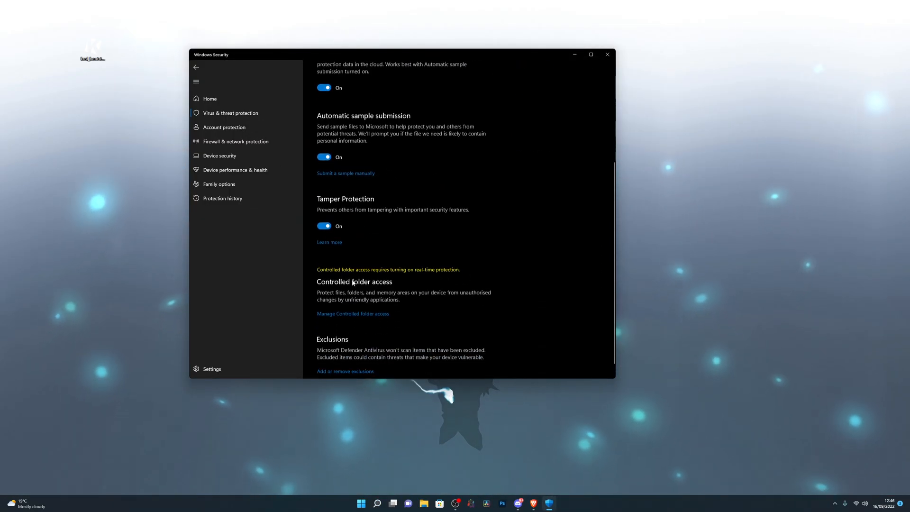
scroll(down, 3)
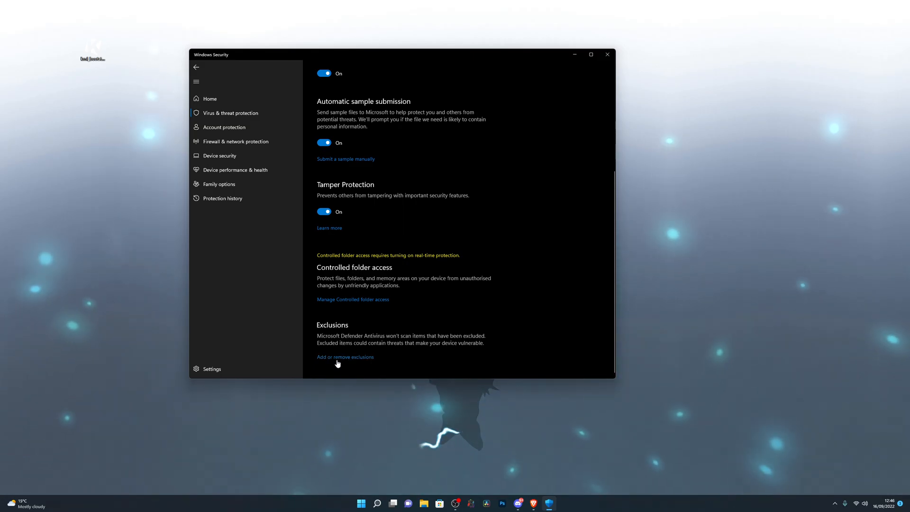
click(345, 356)
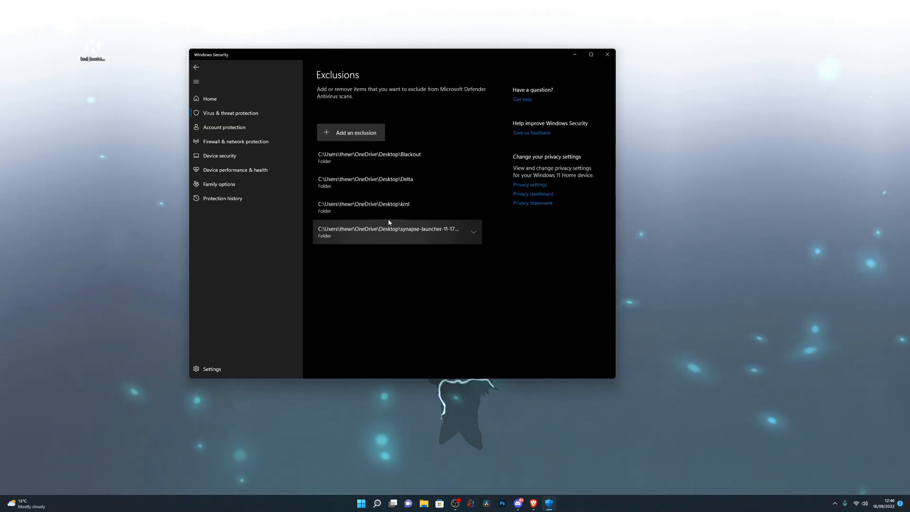
click(351, 132)
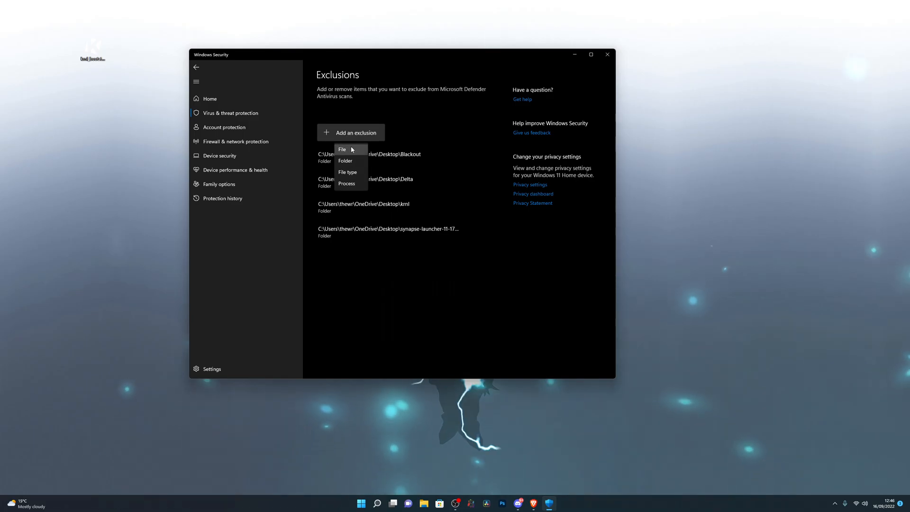
click(342, 149)
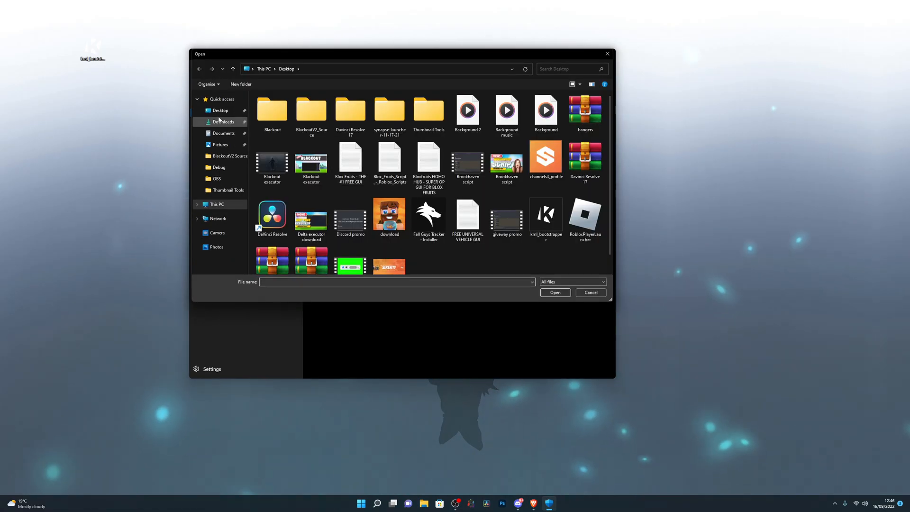
Browse to the Desktop files in the exclusion file picker.
click(220, 110)
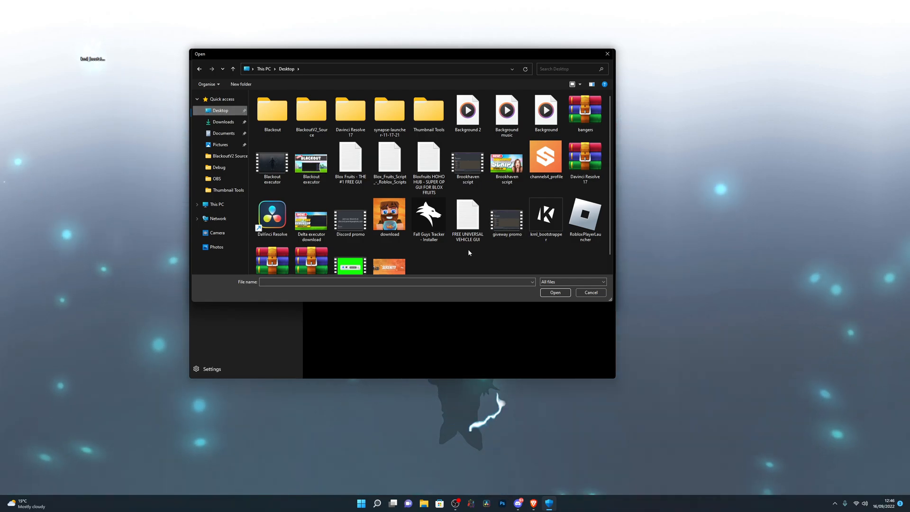
click(429, 162)
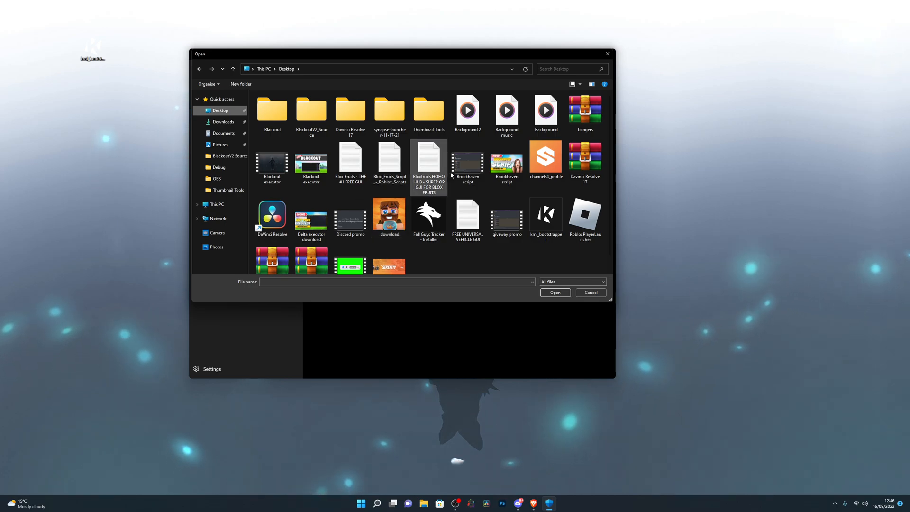
scroll(down, 3)
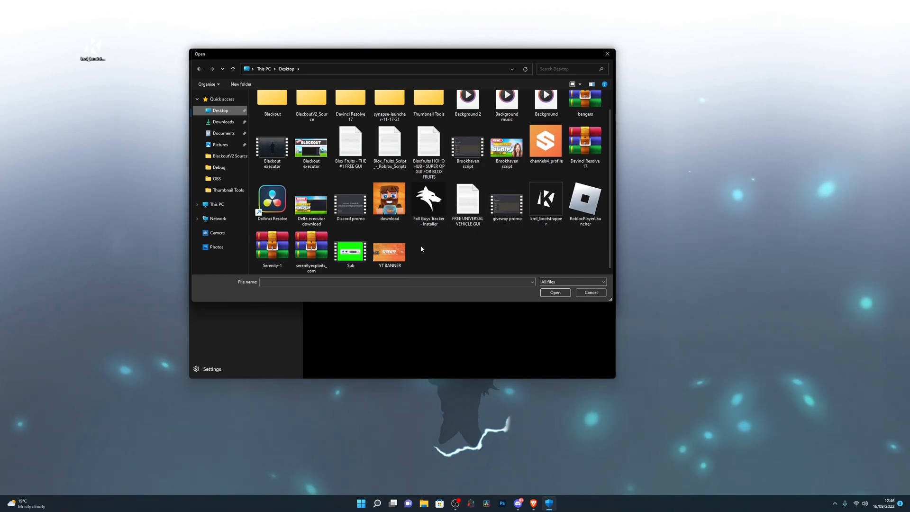
Exclude the krnl_bootstrapper file, then move aside and close the launched KRNL executor.
click(545, 209)
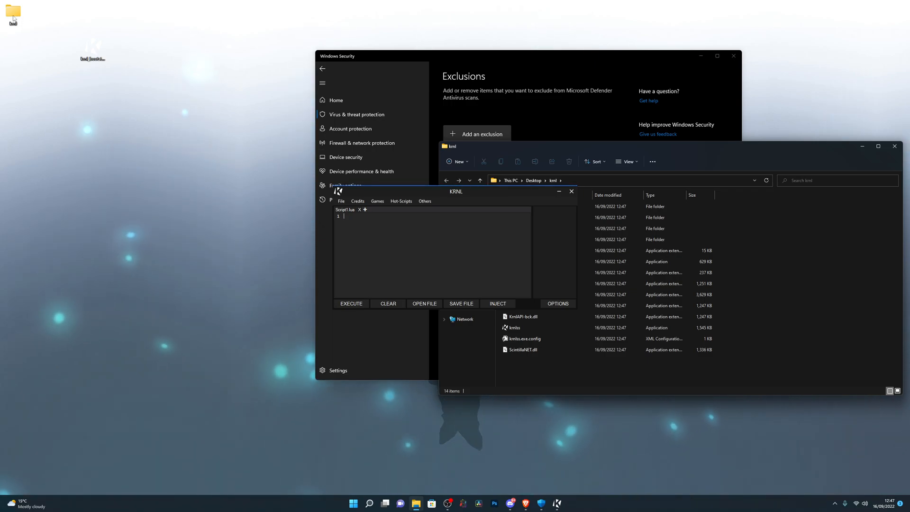
right_click(13, 11)
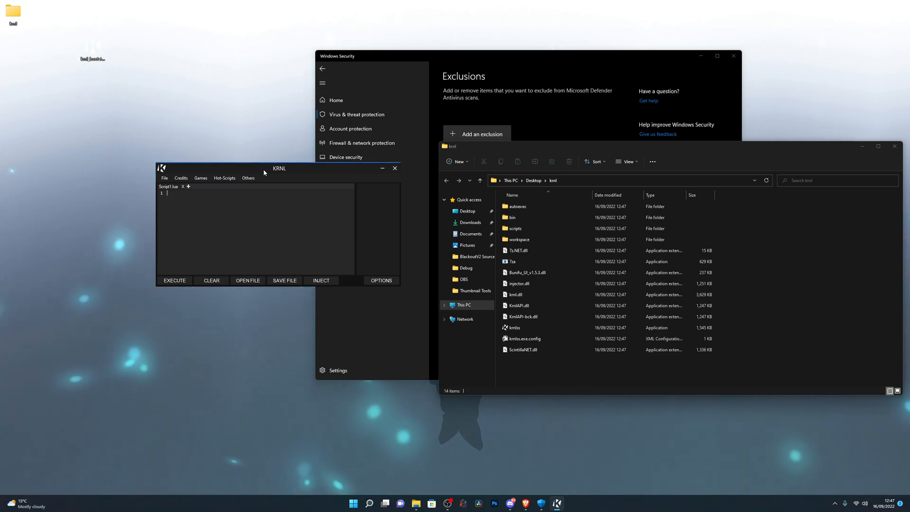
drag(278, 169, 256, 162)
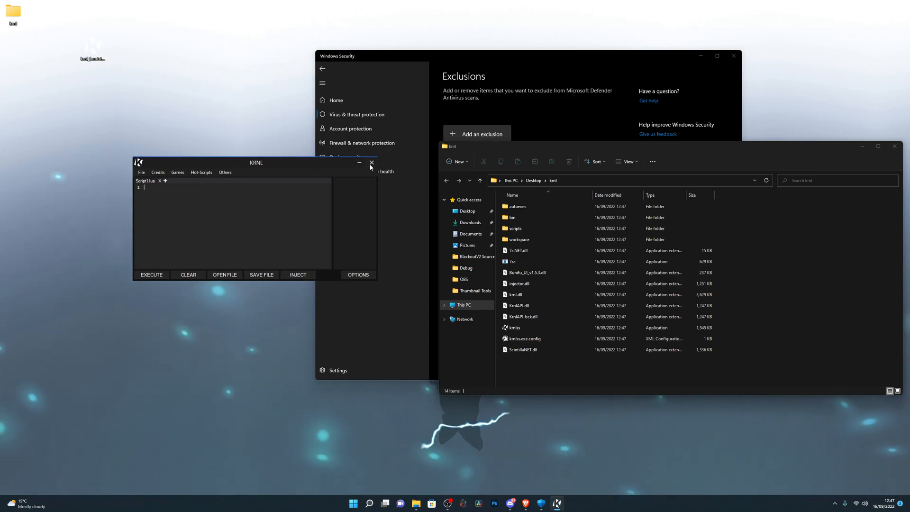
click(371, 163)
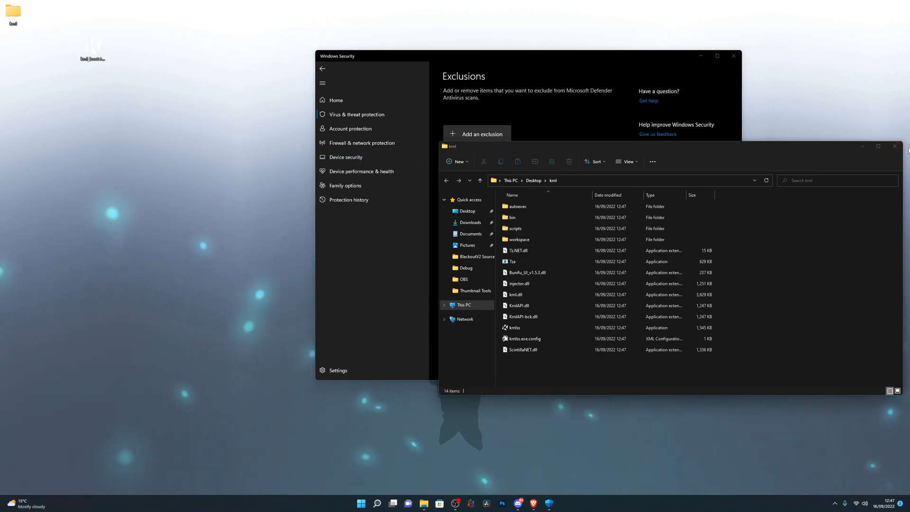
Start a folder exclusion and locate the krnl folder on the Desktop.
click(476, 133)
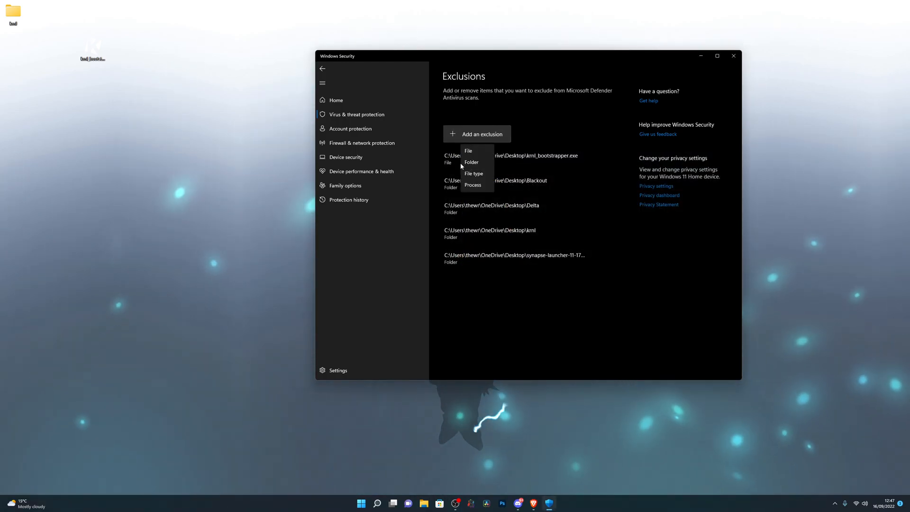
mouse_move(471, 162)
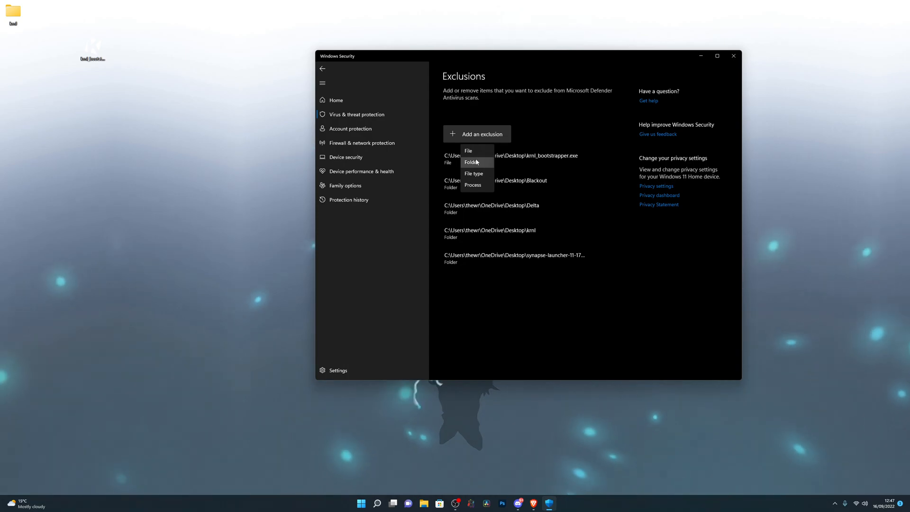
click(471, 162)
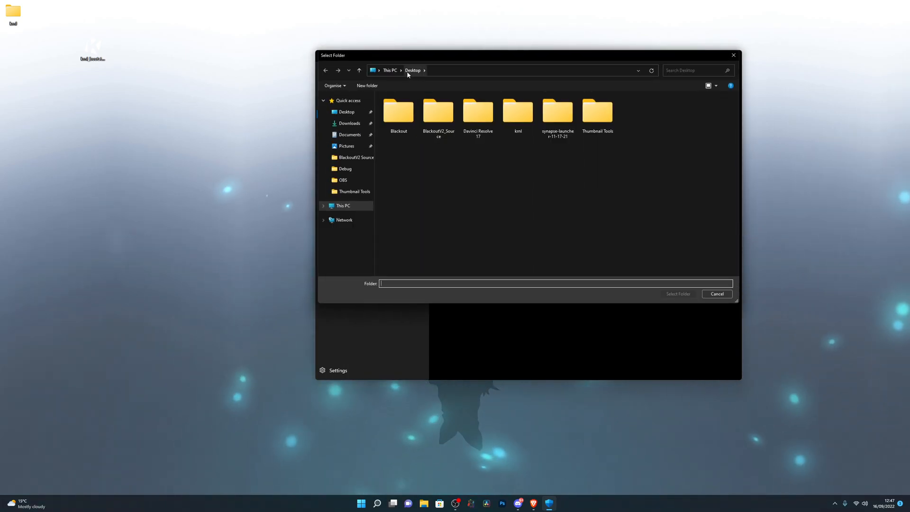
click(518, 112)
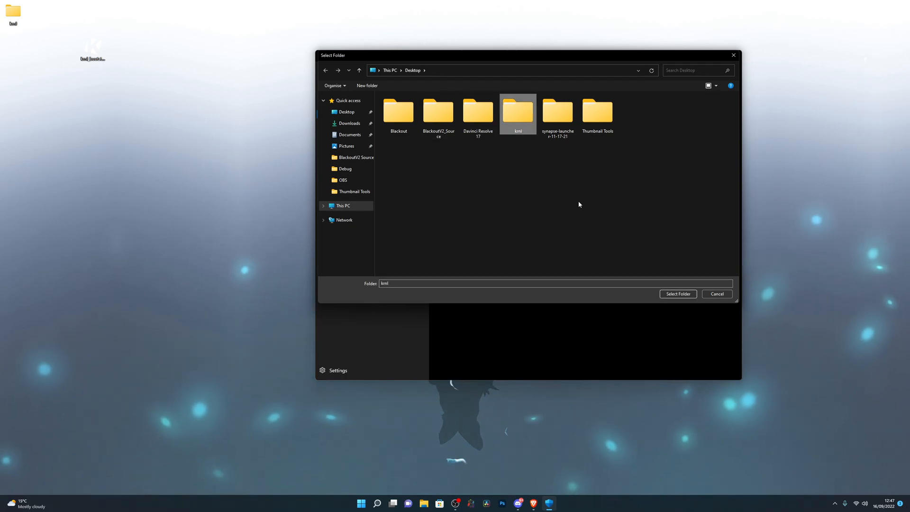
double_click(518, 111)
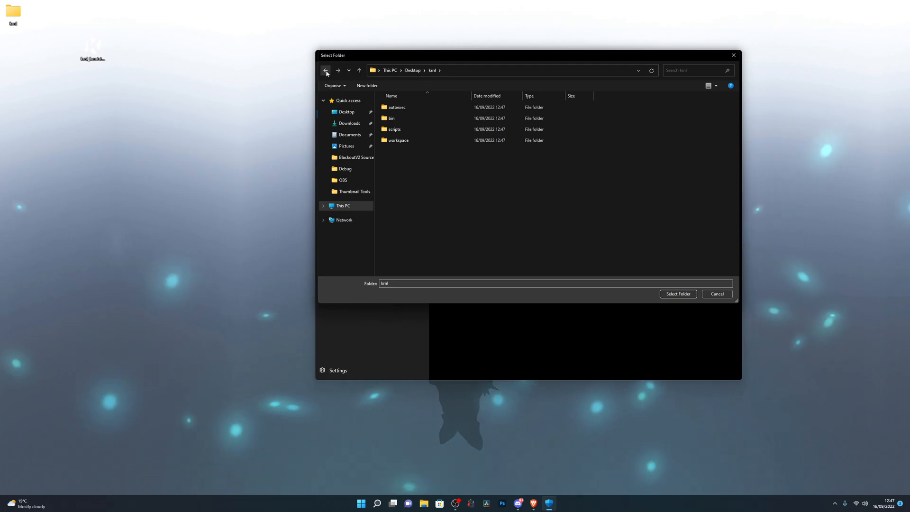
Confirm the Desktop krnl folder as a Defender exclusion and close Windows Security.
click(325, 70)
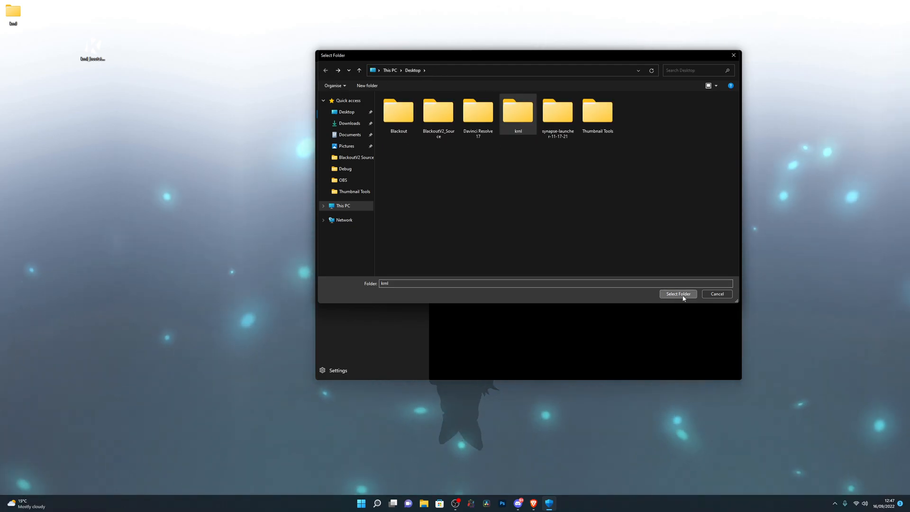
click(677, 294)
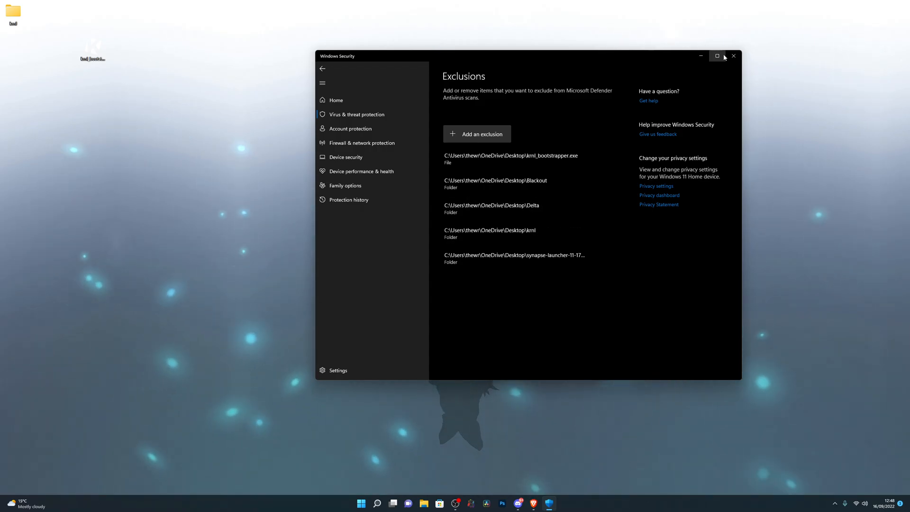
click(733, 56)
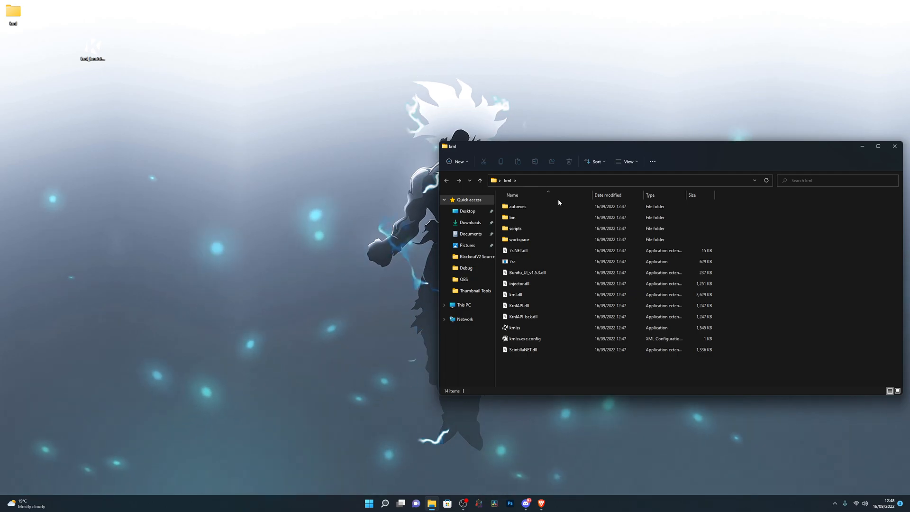
Launch the krnlss executor from the krnl folder.
click(525, 327)
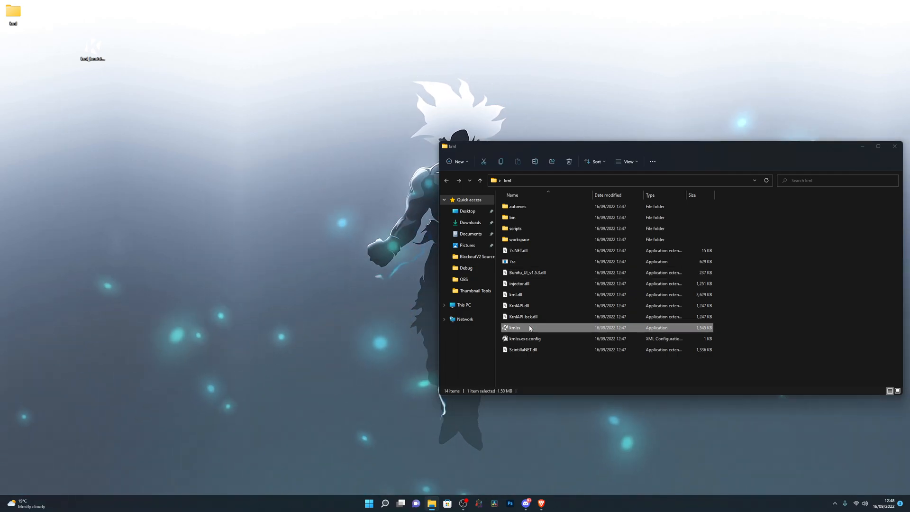
double_click(513, 328)
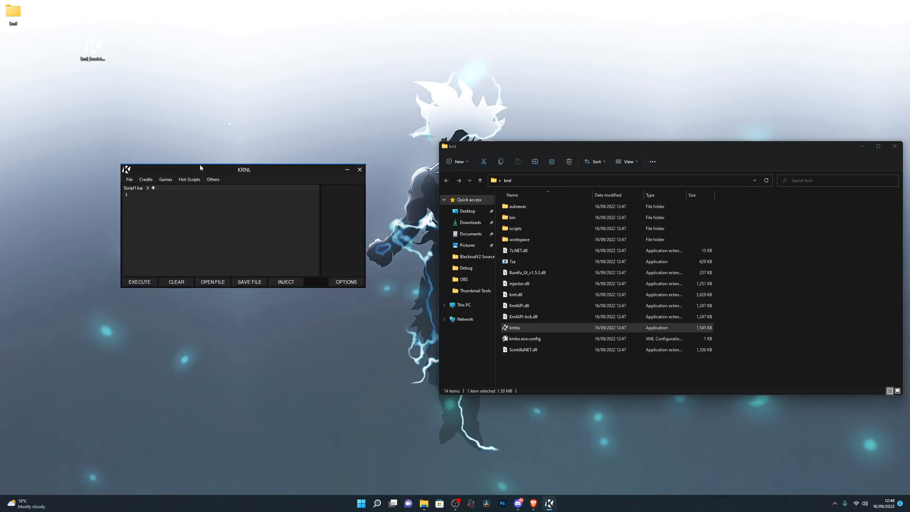
Search 'virus' and view the detailed virus and threat protection settings.
text(virus)
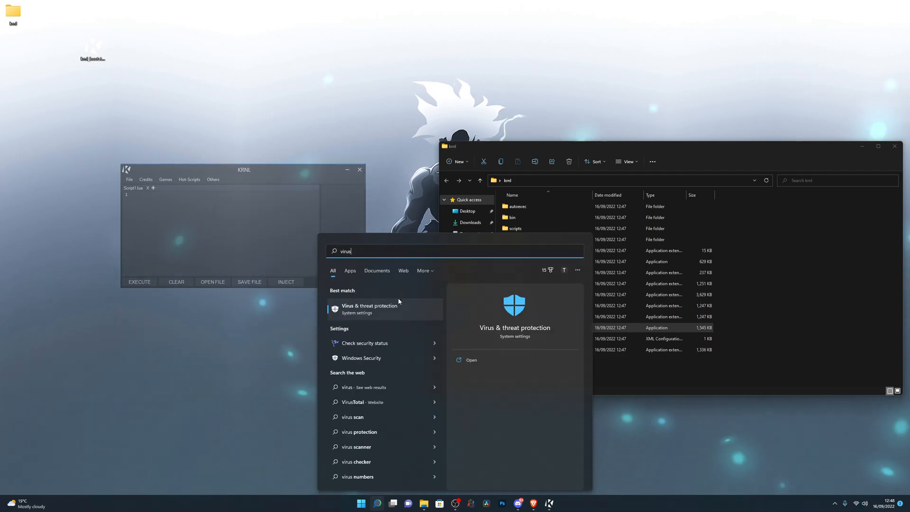
click(369, 309)
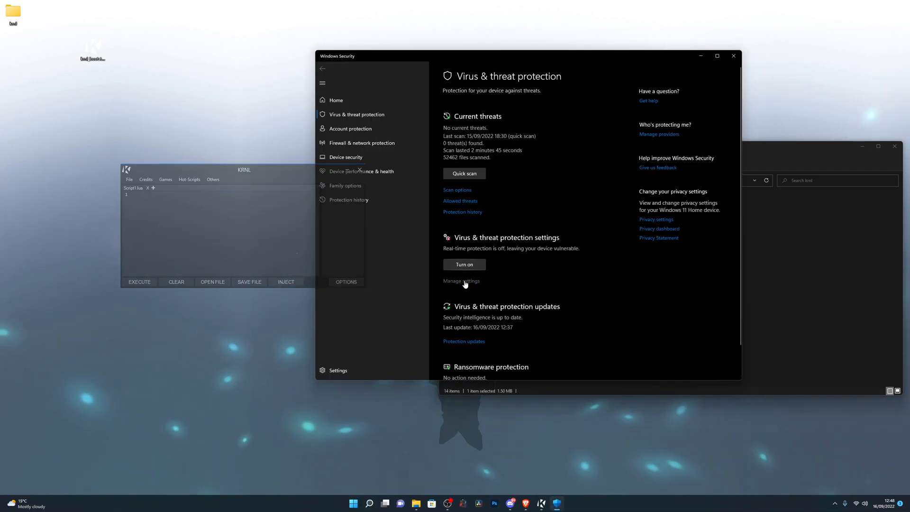
click(461, 281)
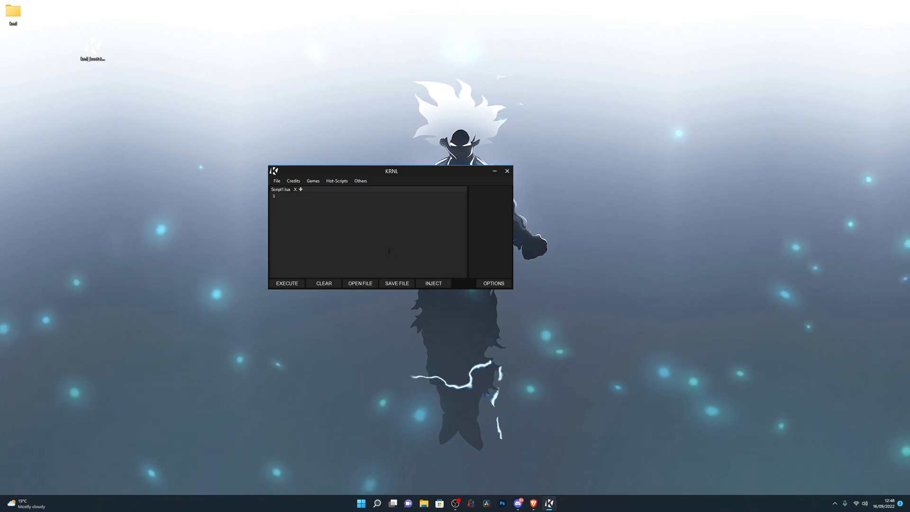
Open KRNL's OPTIONS and install the executor's missing files.
click(493, 283)
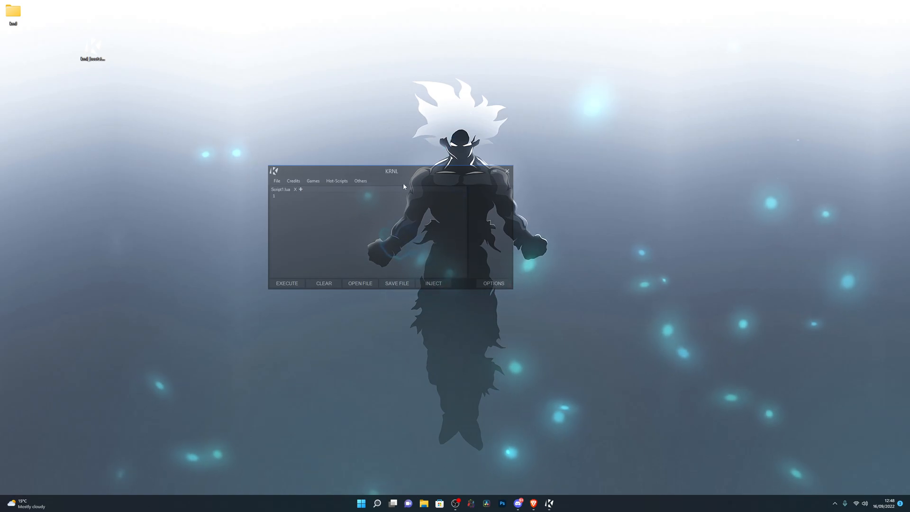
click(493, 284)
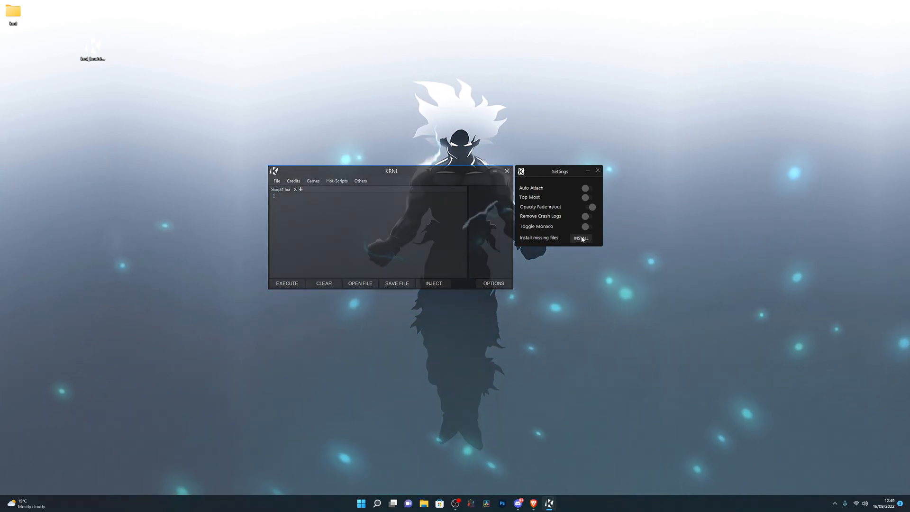
click(582, 238)
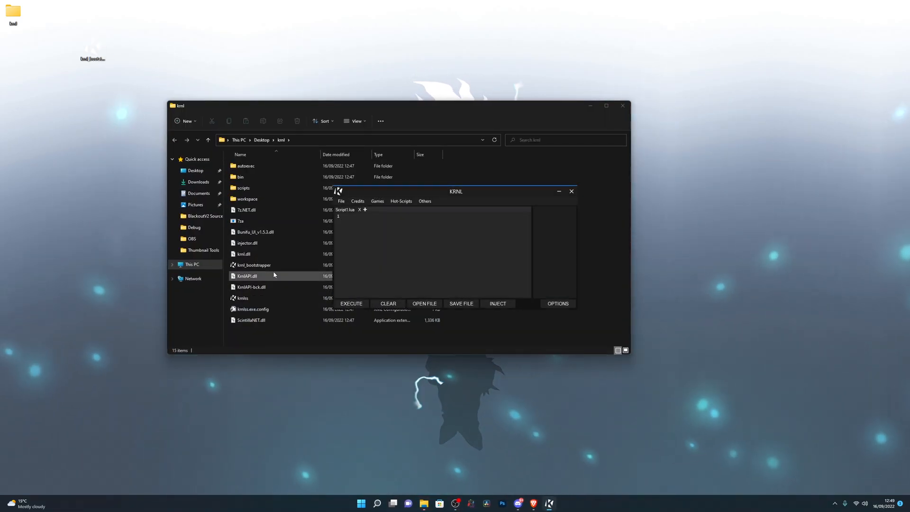
mouse_move(622, 106)
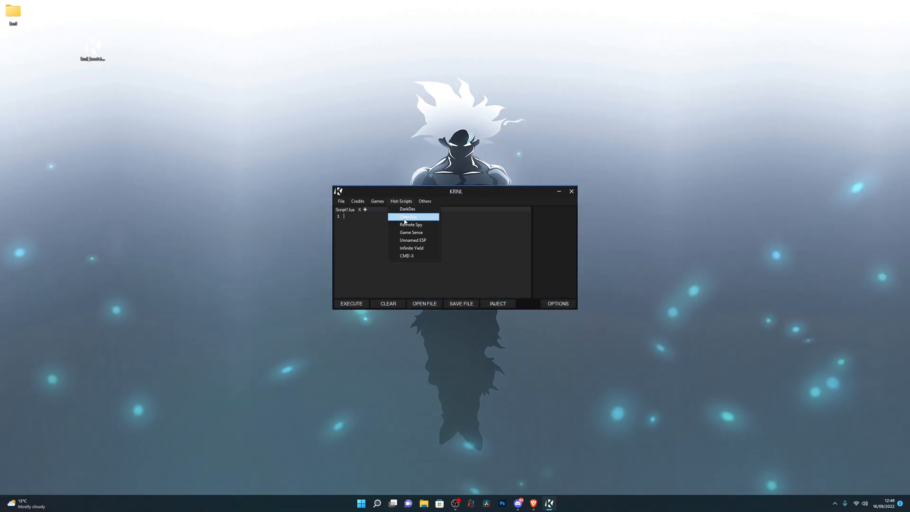
mouse_move(406, 256)
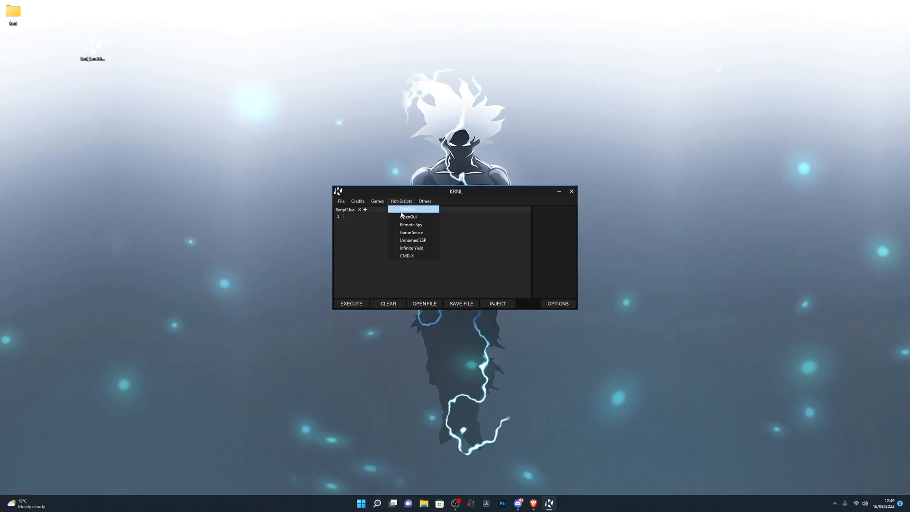
mouse_move(410, 232)
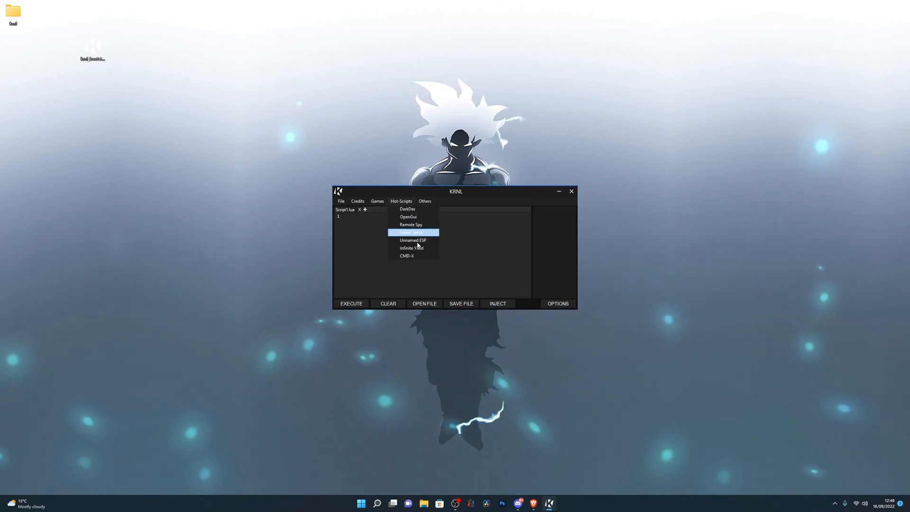
mouse_move(413, 240)
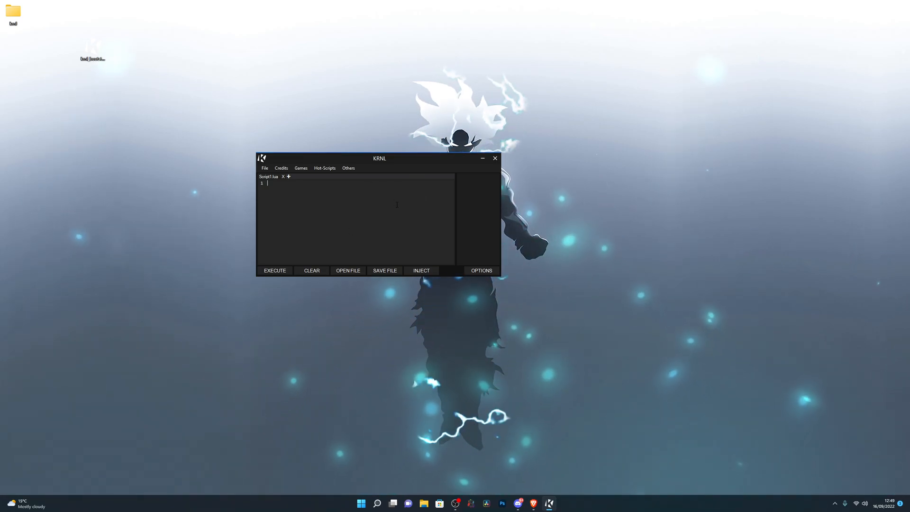
Enable KRNL's Top Most option and start Phantom Forces from its Roblox page in Brave.
click(482, 270)
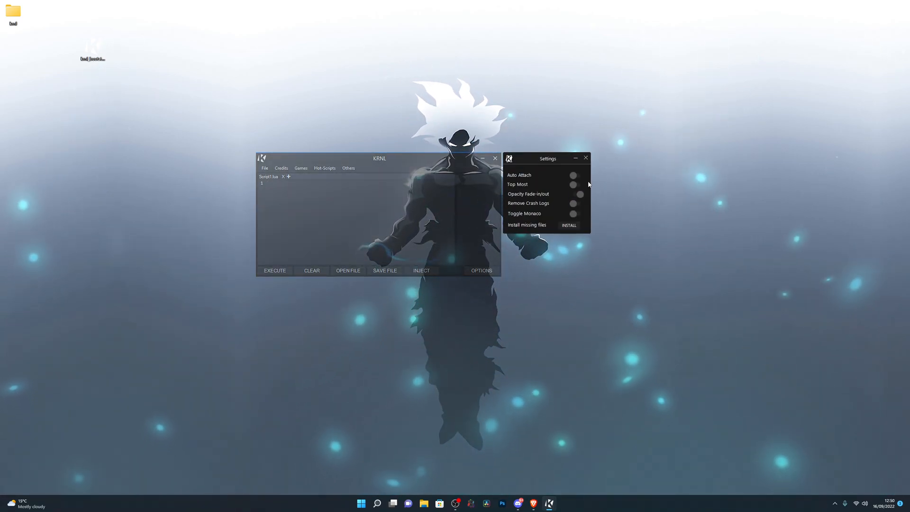
click(586, 158)
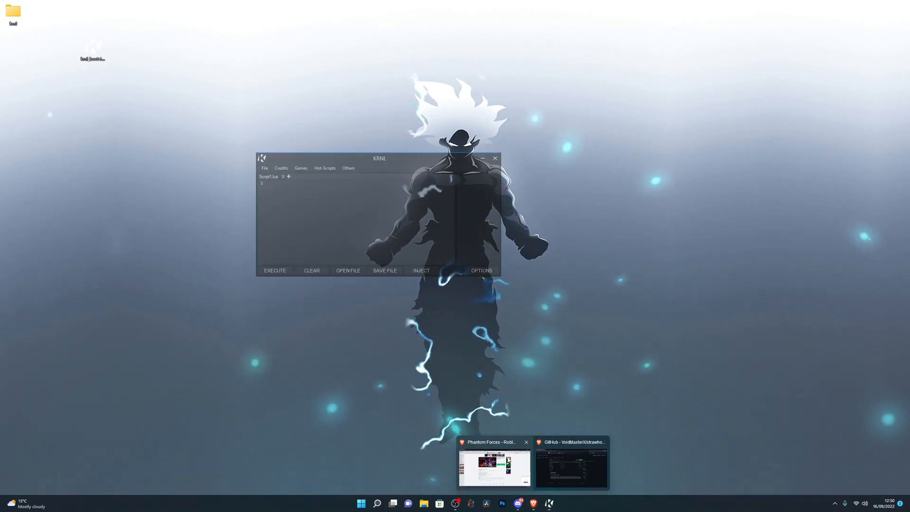
click(494, 463)
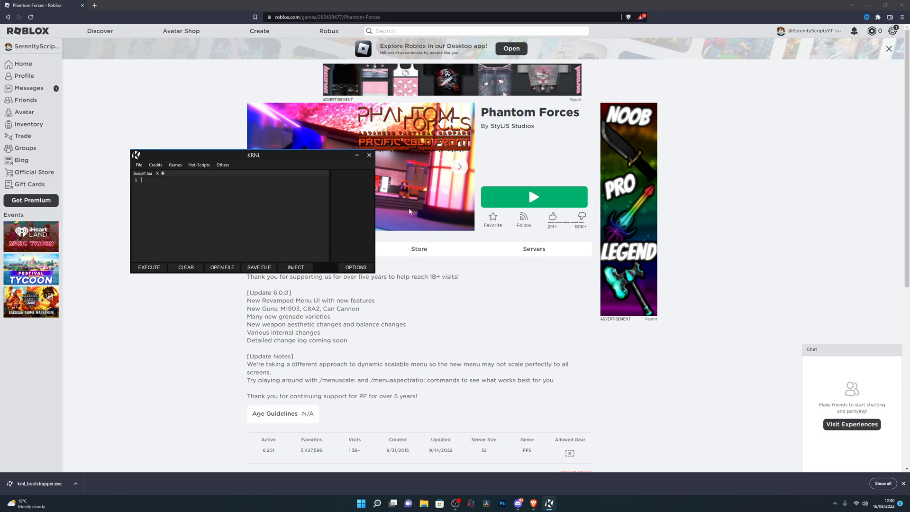
click(533, 196)
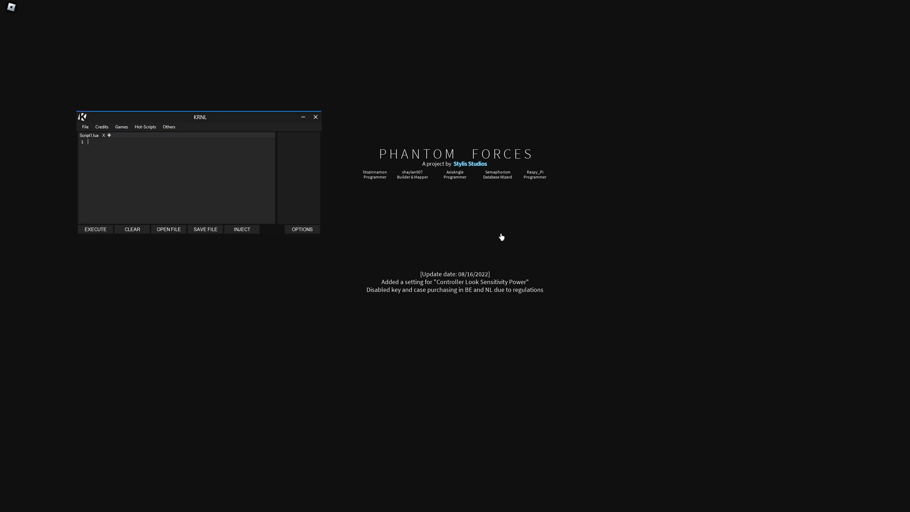
mouse_move(410, 302)
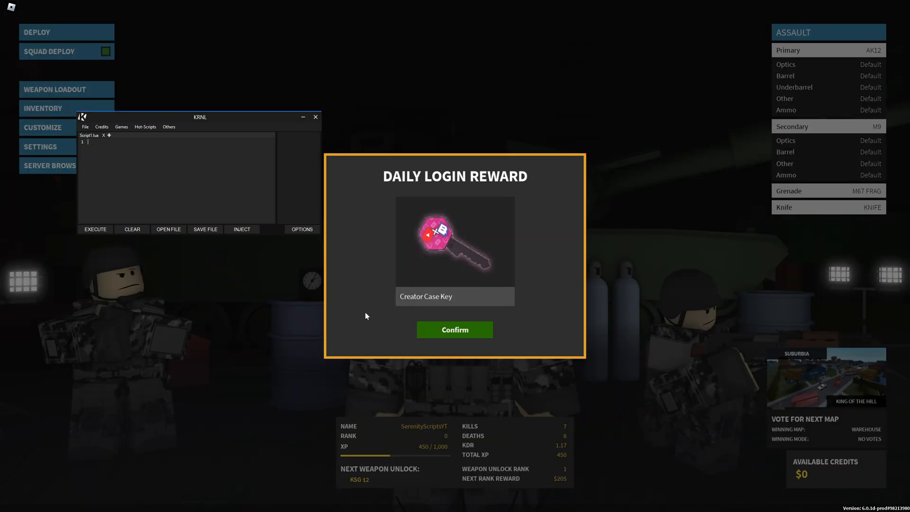
Claim the daily Creator Case Key reward, inject KRNL and select the key website address.
click(454, 330)
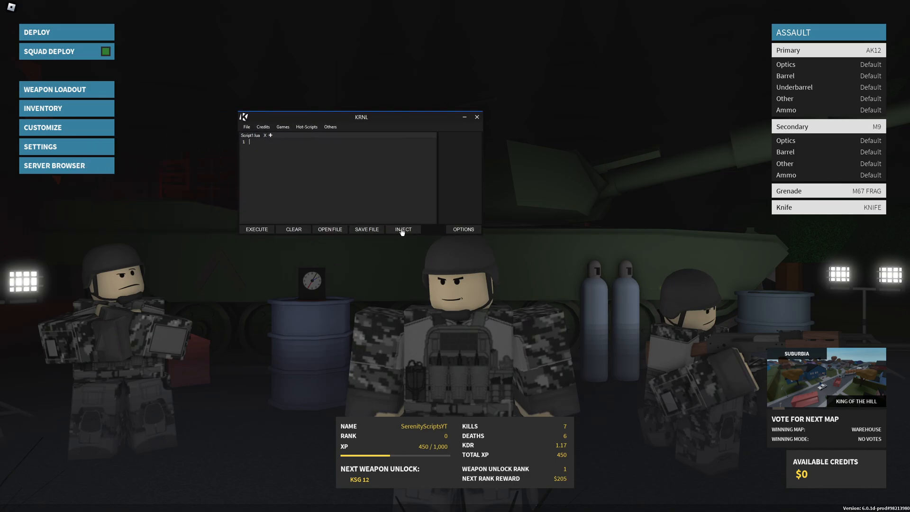
click(402, 228)
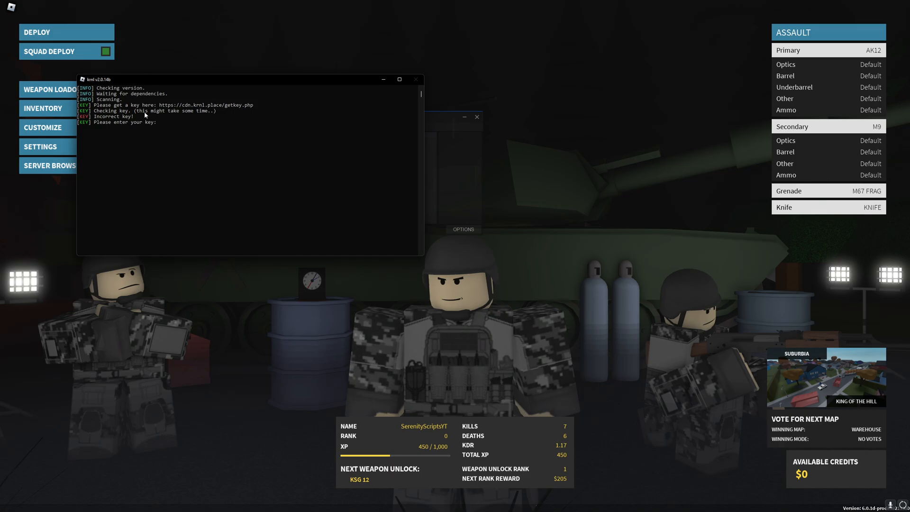
drag(158, 105, 190, 105)
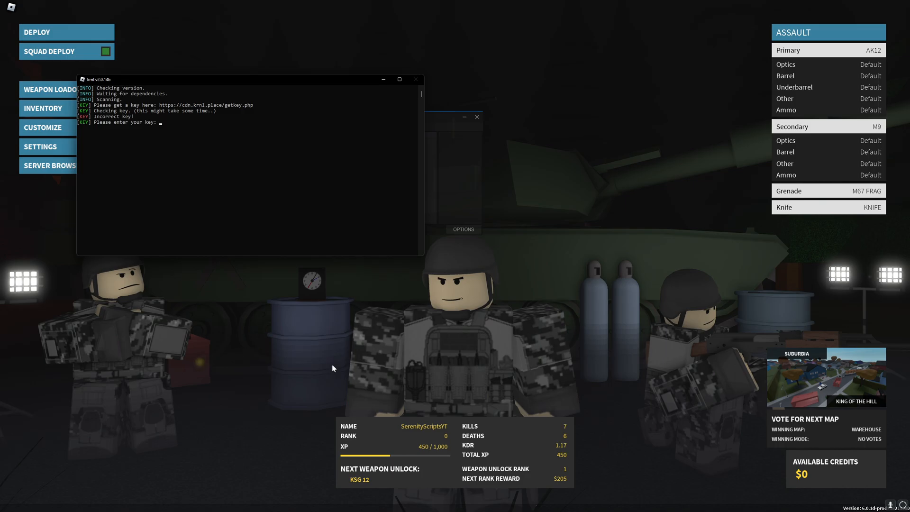
click(352, 503)
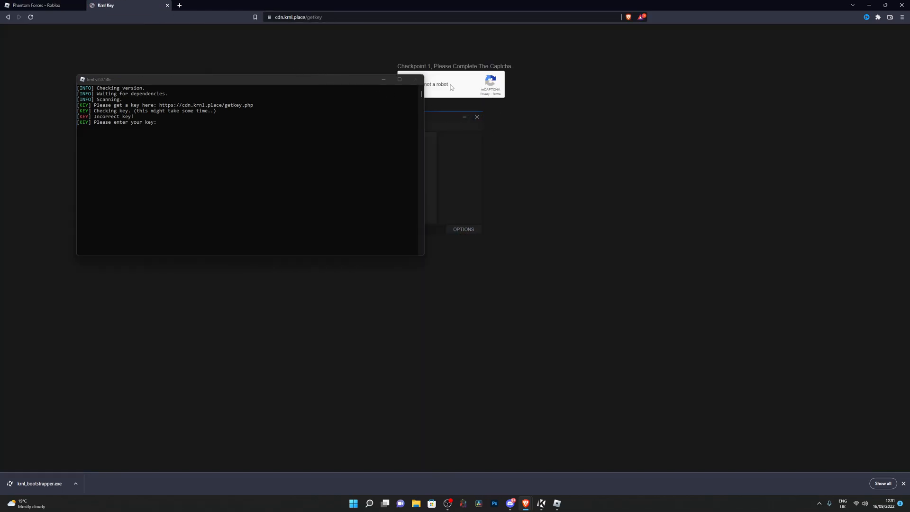
Pass the Checkpoint 1 reCAPTCHA and Linkvertise robot check, starting the AVG Secure Browser step.
click(408, 85)
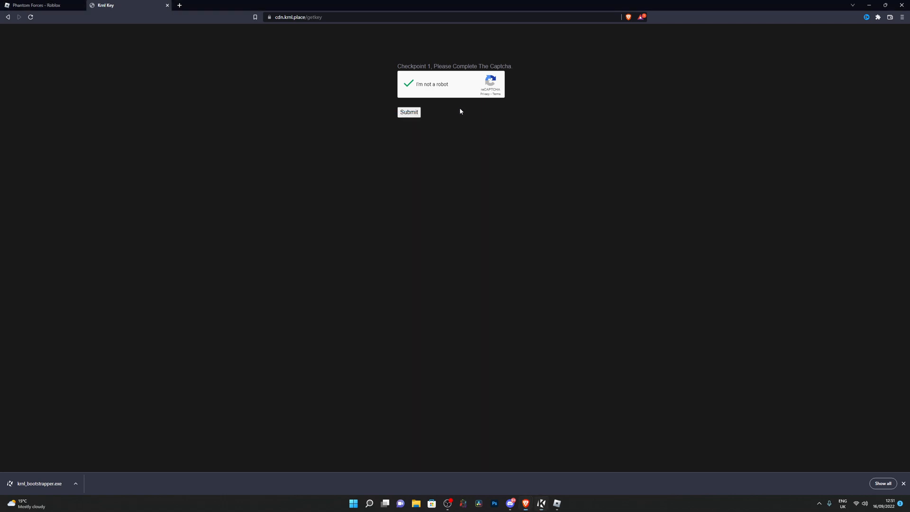
click(408, 112)
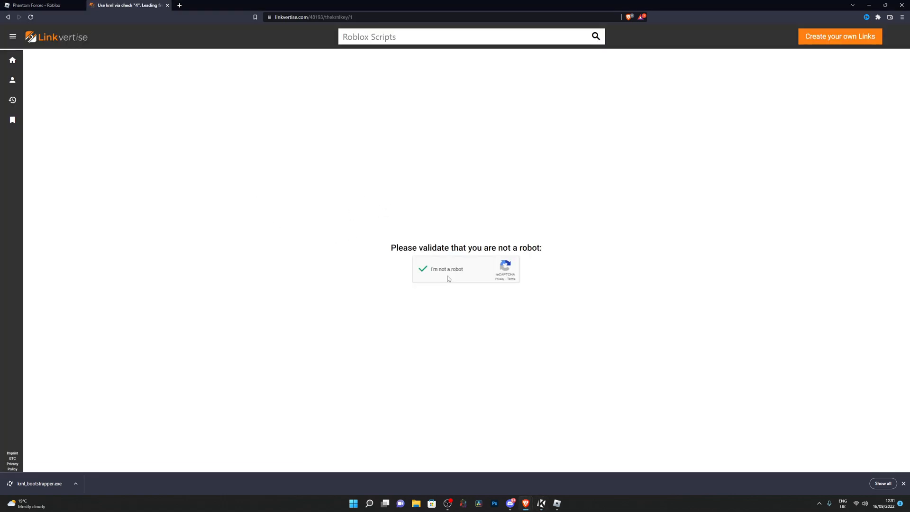
click(423, 268)
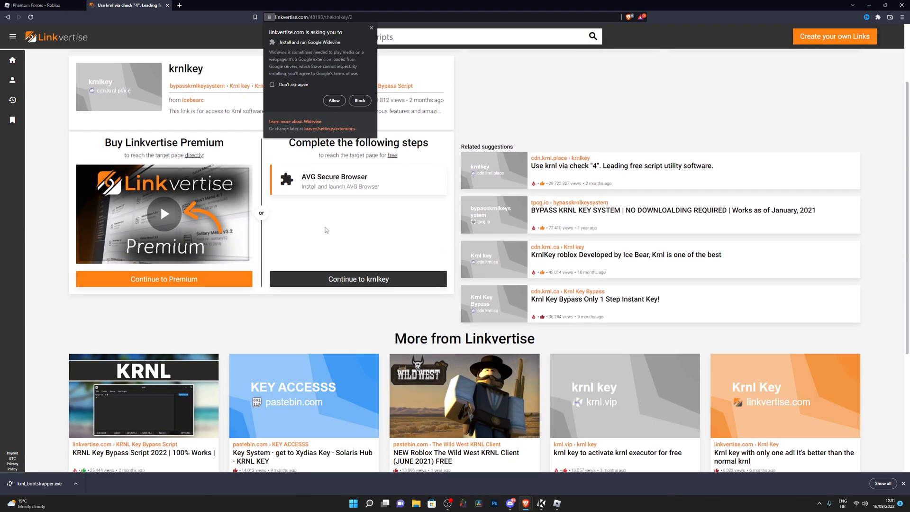
click(358, 180)
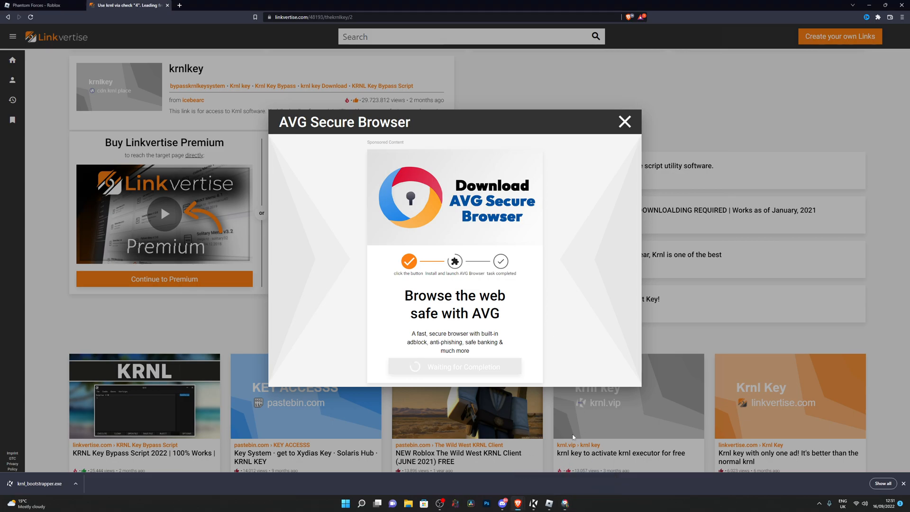
mouse_move(376, 322)
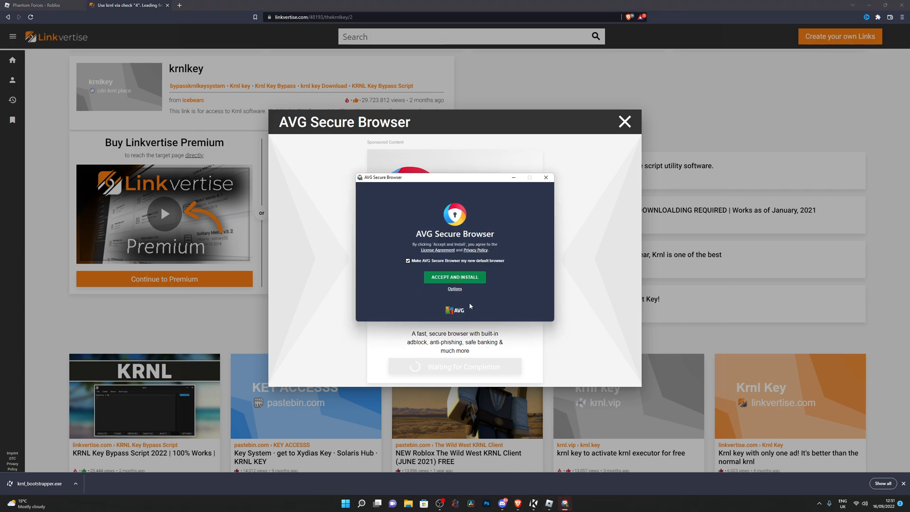
Accept the AVG Secure Browser install, continue to krnlkey and download AVG for the next step.
click(455, 277)
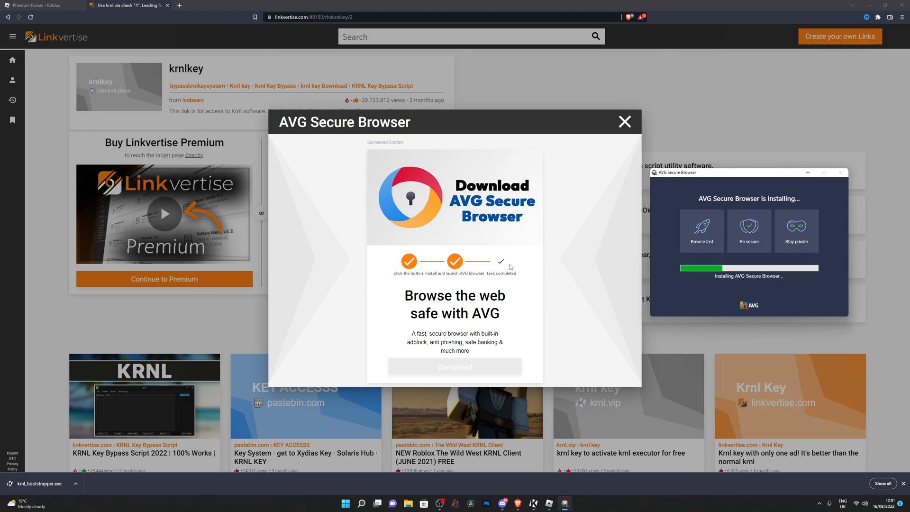
click(625, 122)
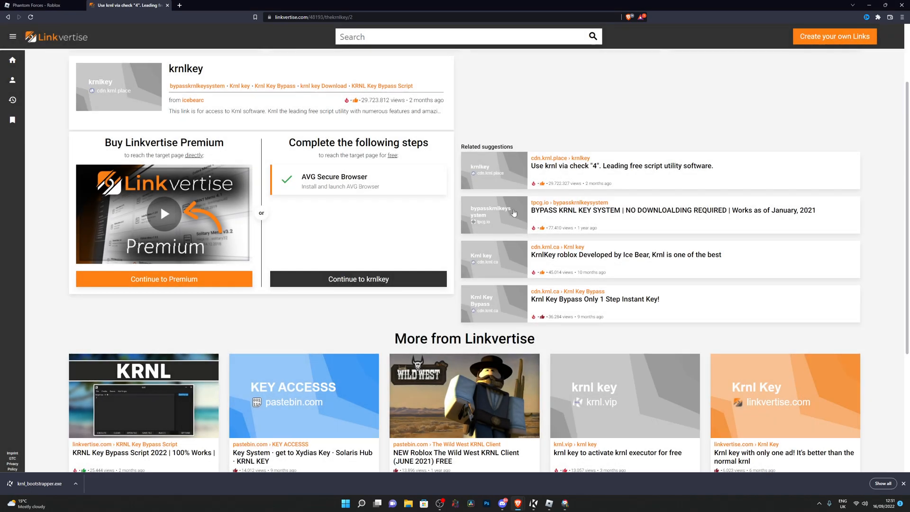
click(357, 278)
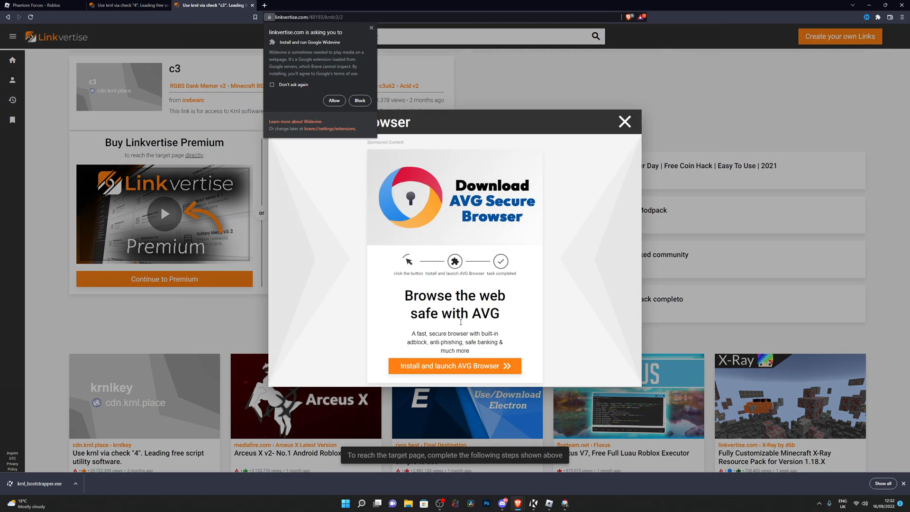
click(454, 366)
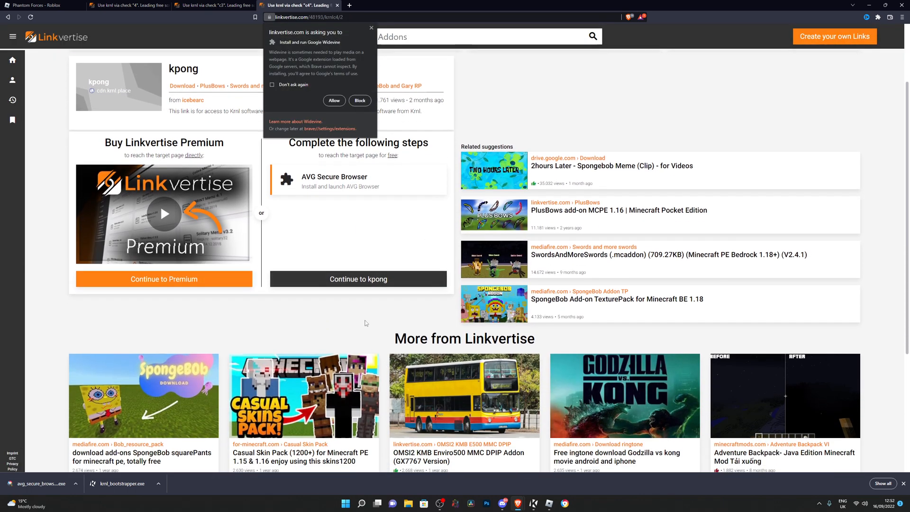
Run the AVG Secure Browser step for kpong and dismiss its completed popup.
click(358, 180)
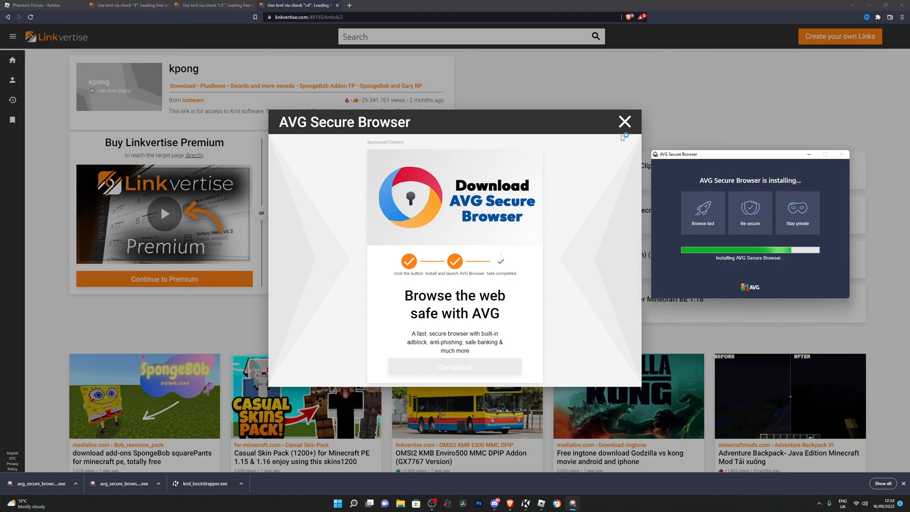
click(625, 122)
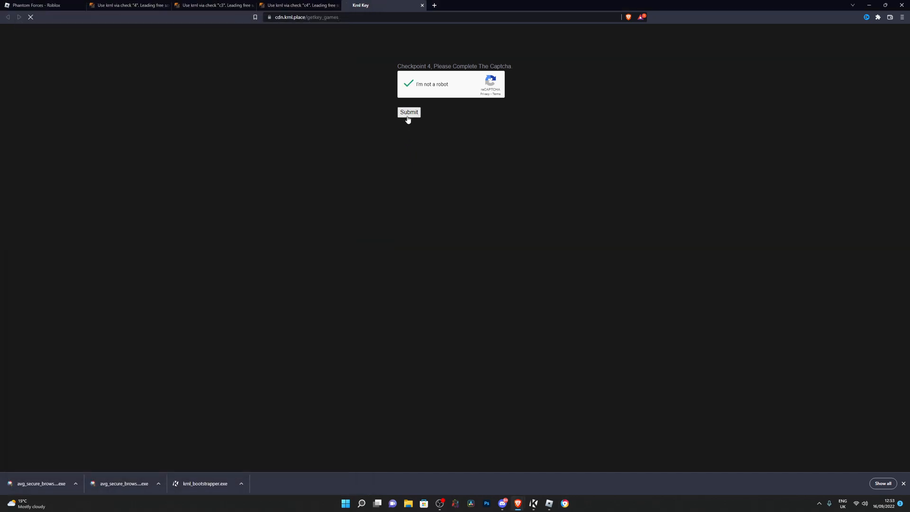
Submit Checkpoint 4, save the AVG installer to the Desktop and accept its install for krnlkey.
click(409, 112)
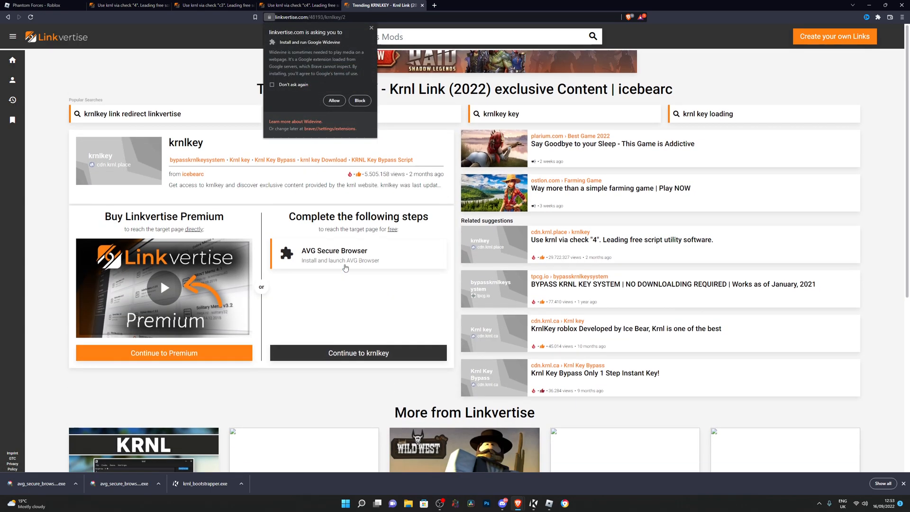
click(335, 254)
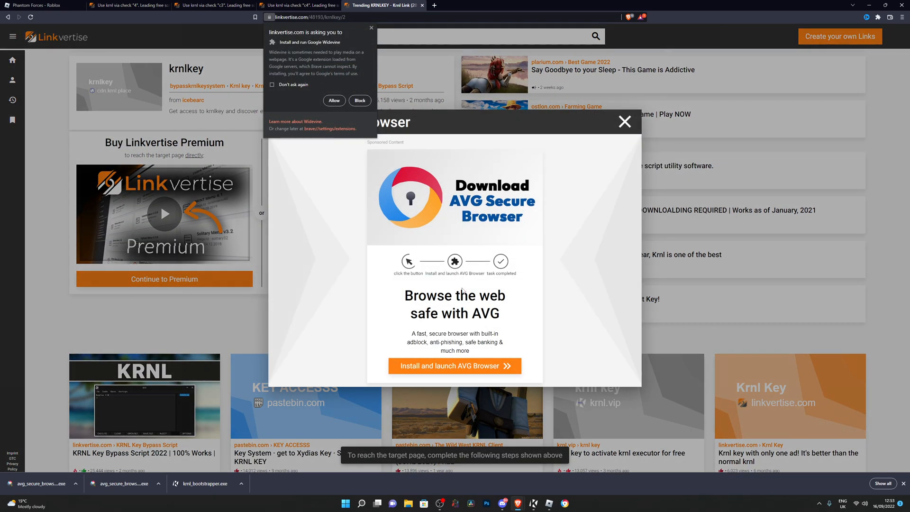
click(454, 366)
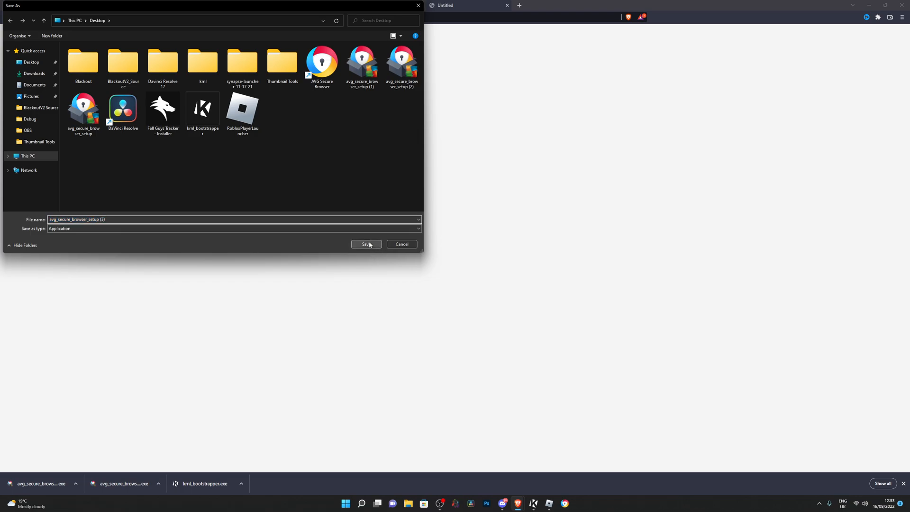
click(366, 244)
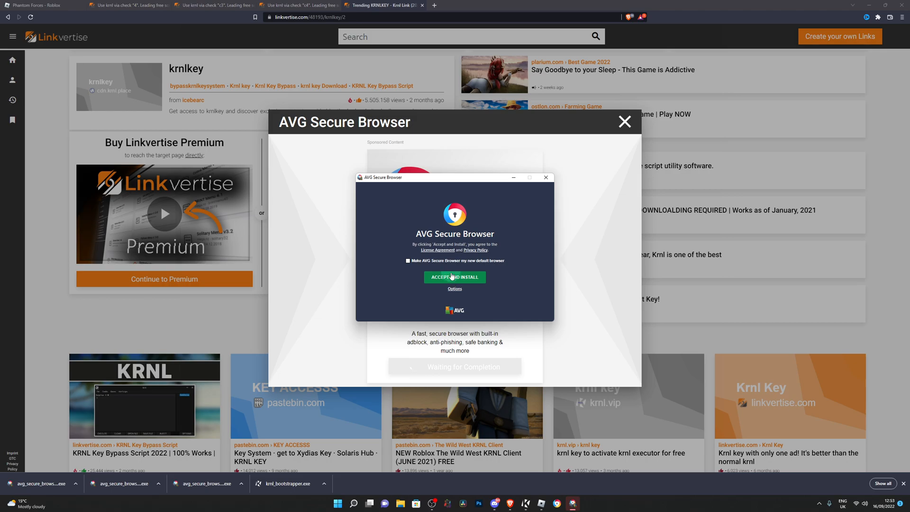
click(455, 277)
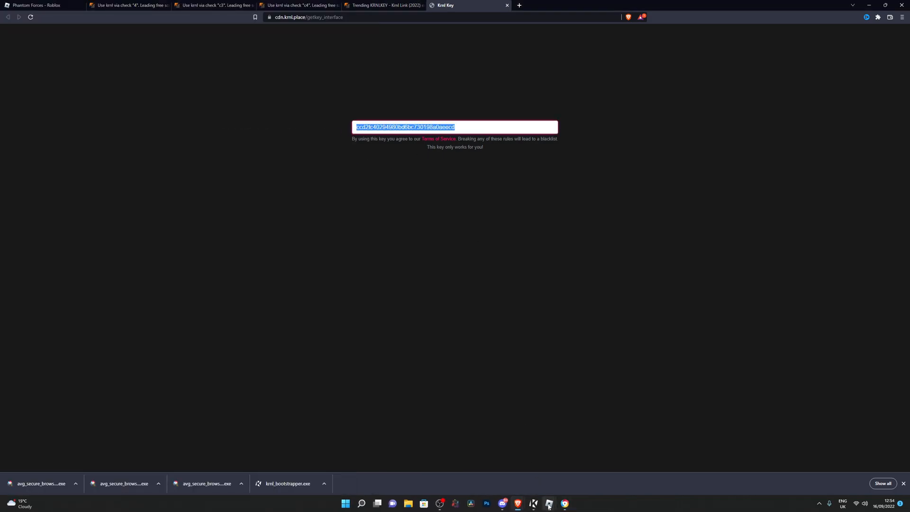
click(547, 504)
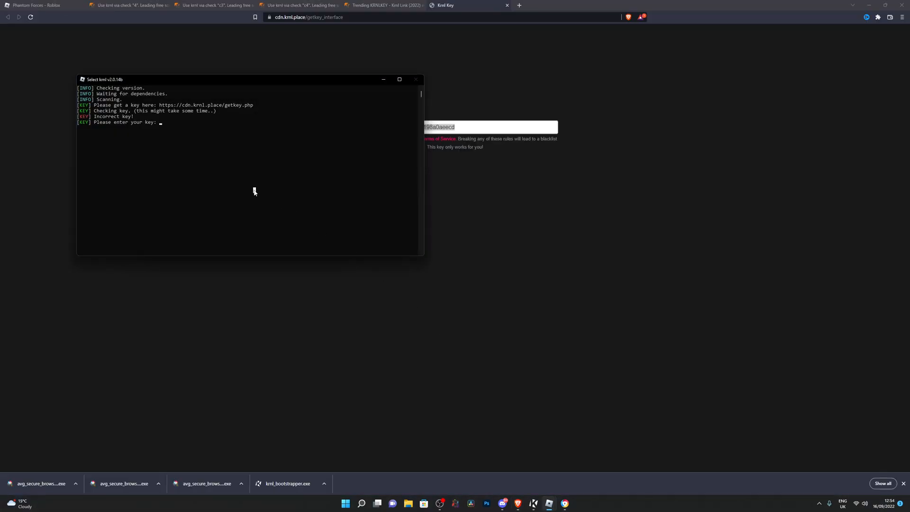
mouse_move(261, 197)
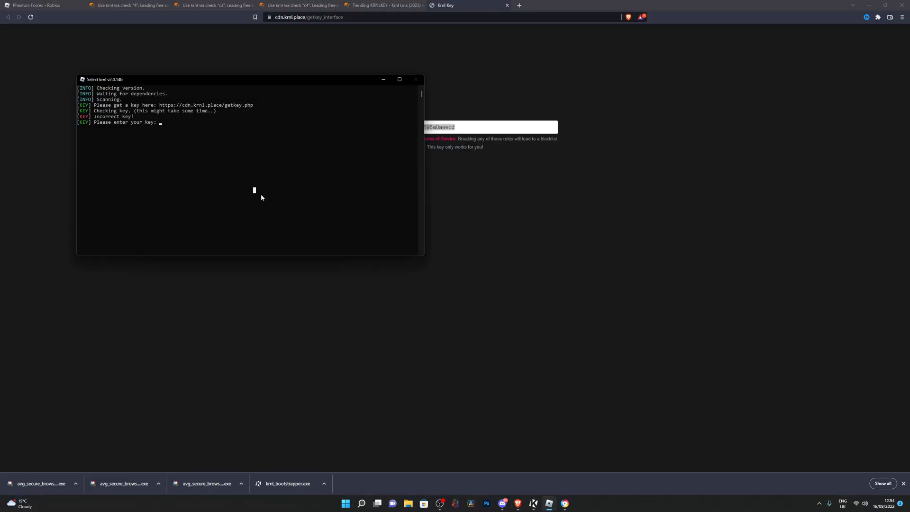
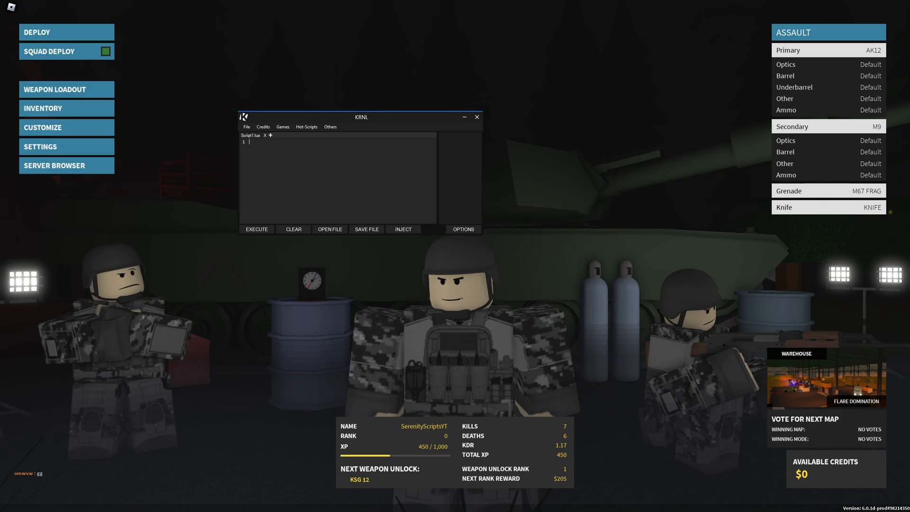
Run the Strawhook loadstring from VoidMasterX's GitHub and bring up its menu with Right Shift.
click(345, 503)
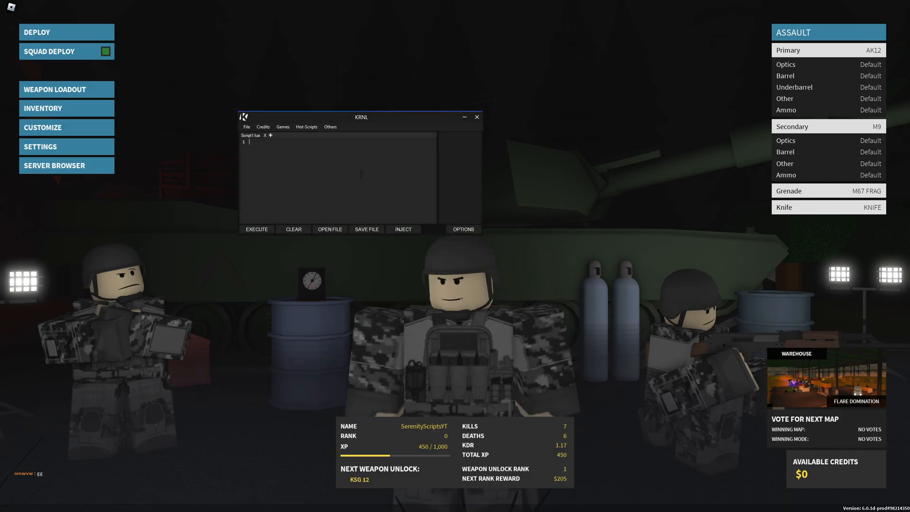
text(loadstring(game:HttpGet("https://raw.githubusercontent.com/VoidMasterX/strawhook/main/script.lua", true))())
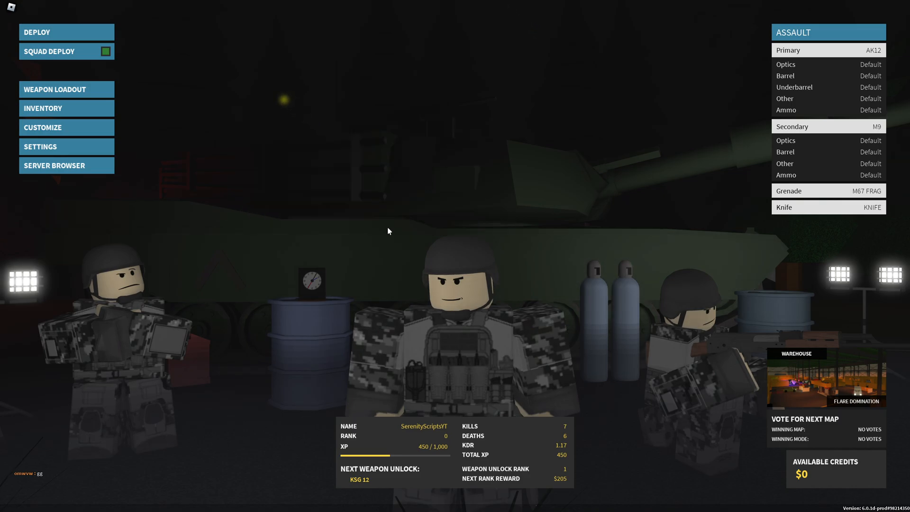
key(rshift)
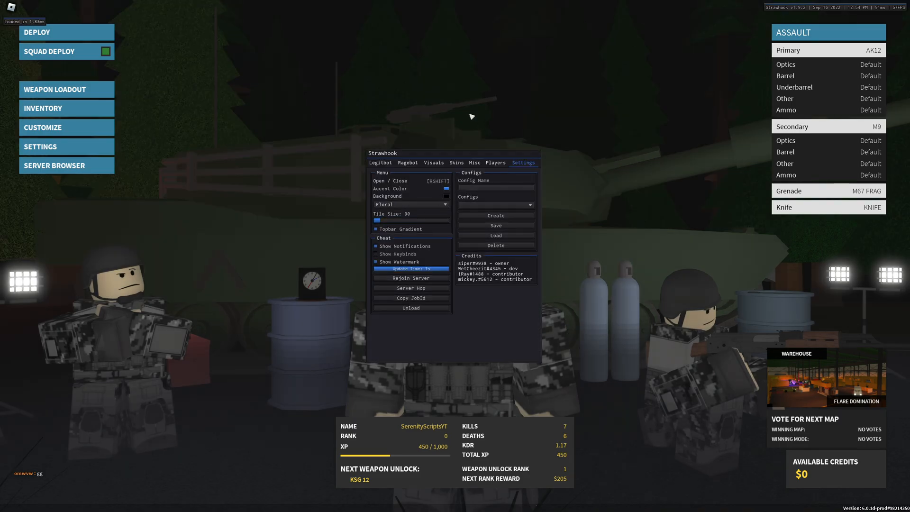
Browse Strawhook's Legitbot, Settings, Ragebot and Visuals tabs.
click(325, 154)
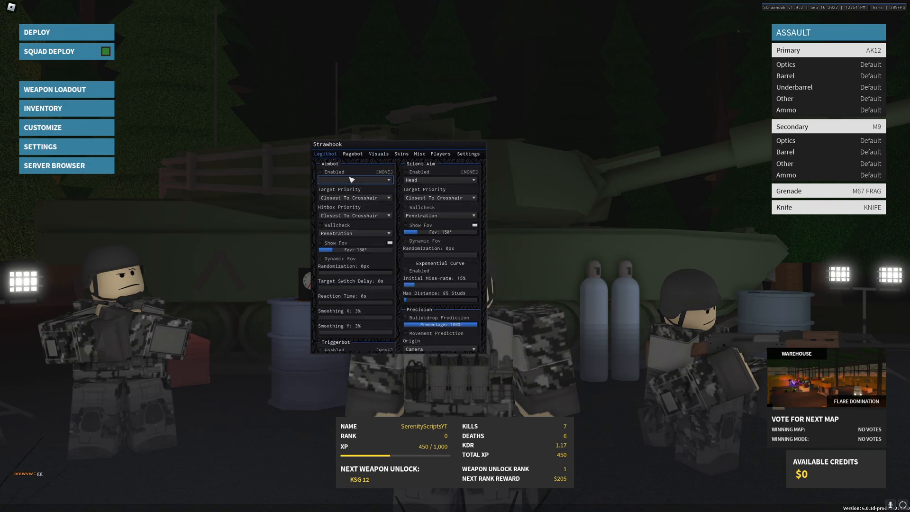
click(467, 154)
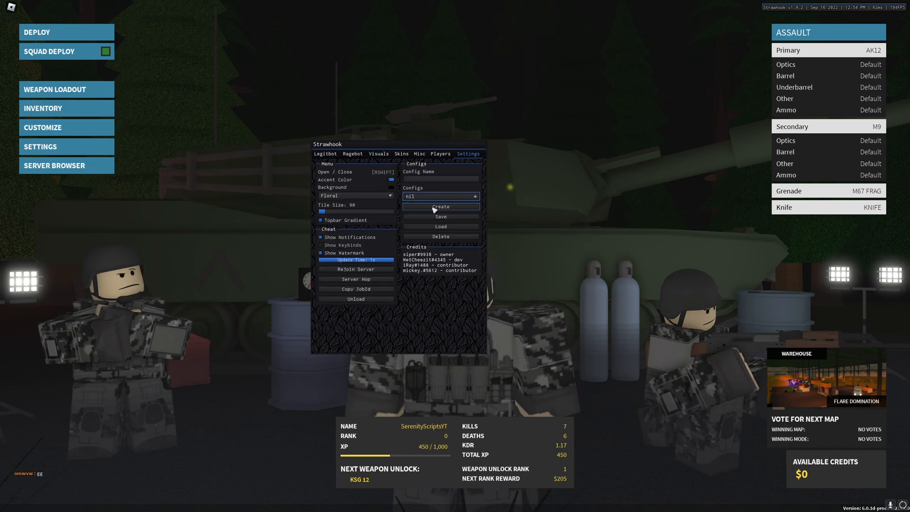
click(325, 154)
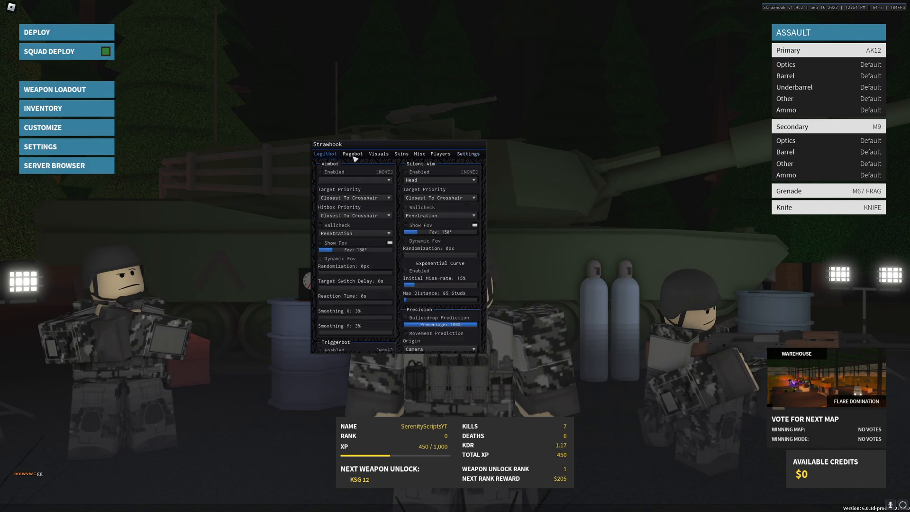
click(352, 154)
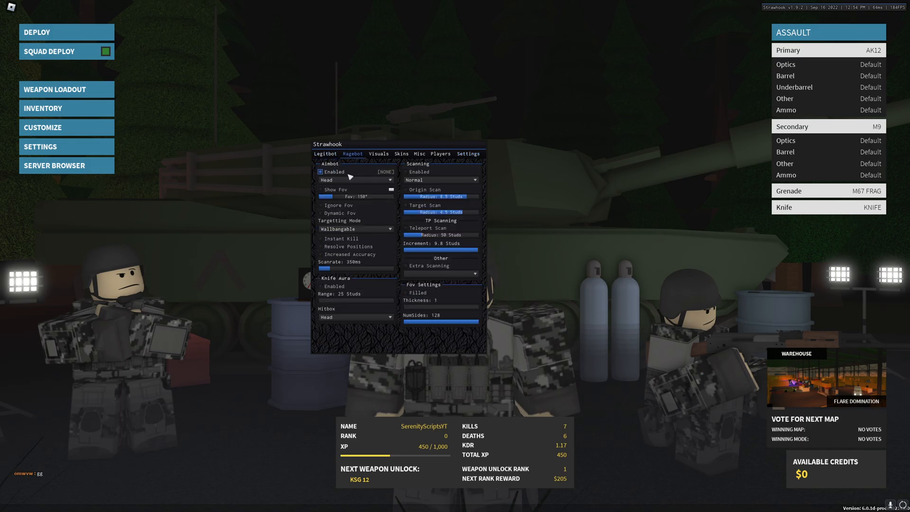
click(379, 153)
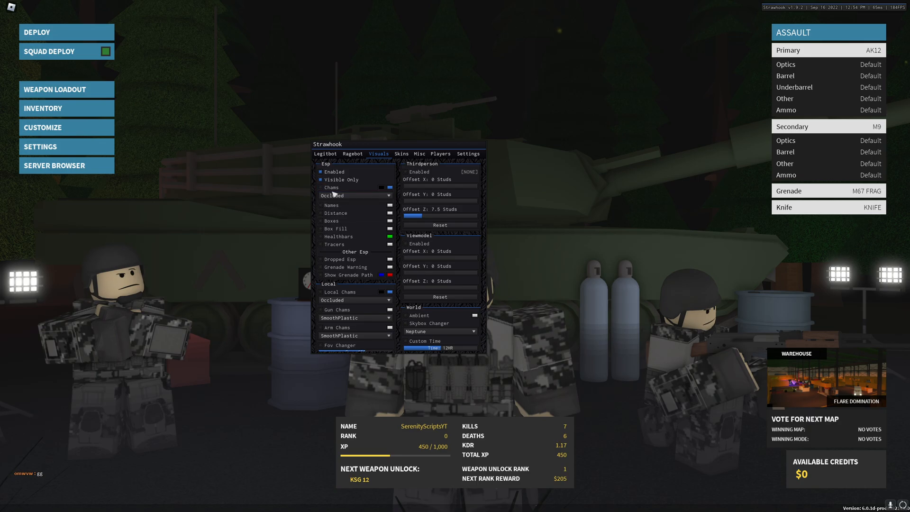
click(353, 153)
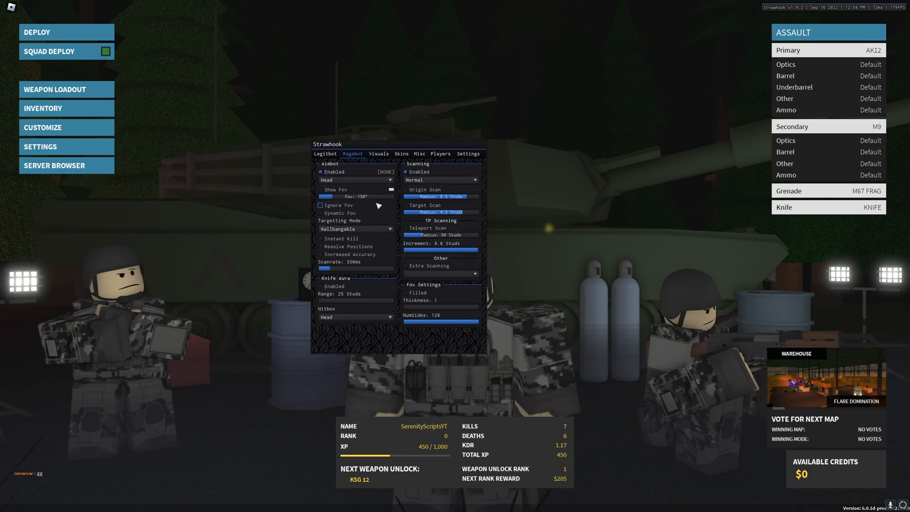
Enable instant kill on the Ragebot tab and put the cheat menu away.
click(320, 239)
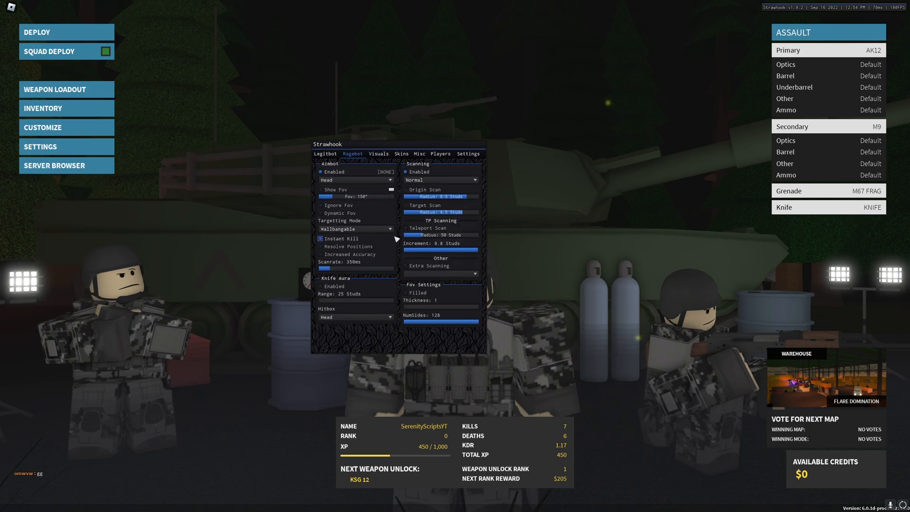
click(377, 154)
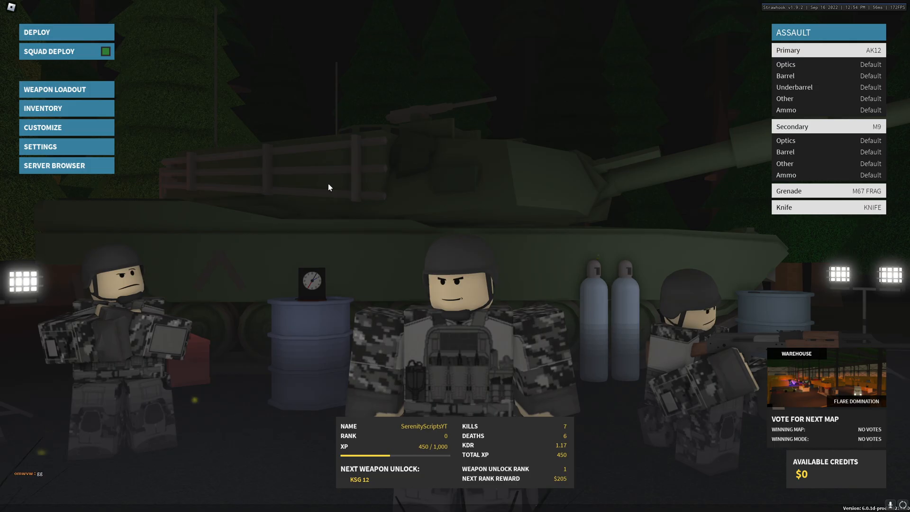
click(37, 33)
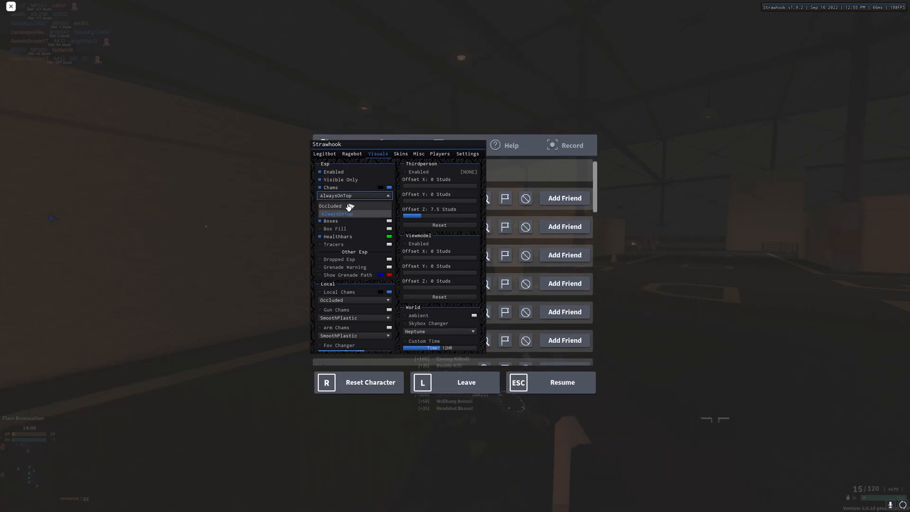
Set chams to Occluded and enable Dropped Esp, Grenade Warning and Box Fill.
click(330, 206)
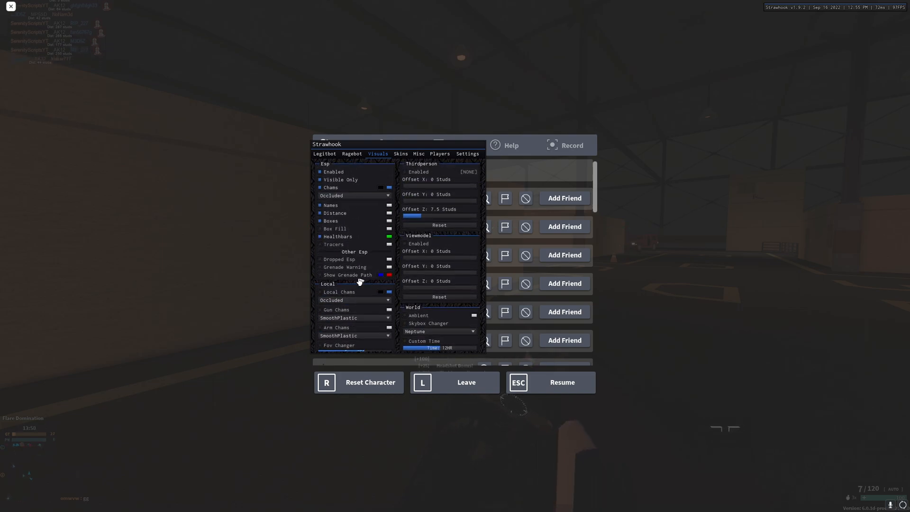
click(318, 236)
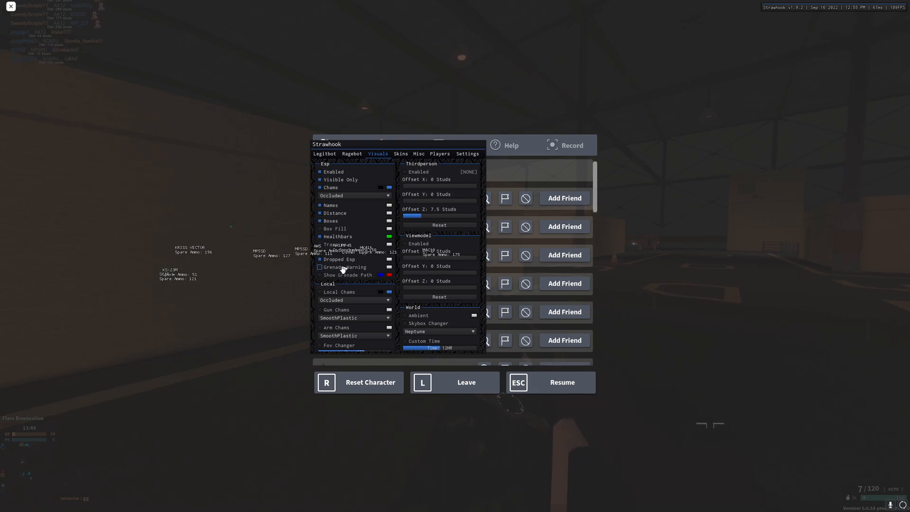
click(320, 268)
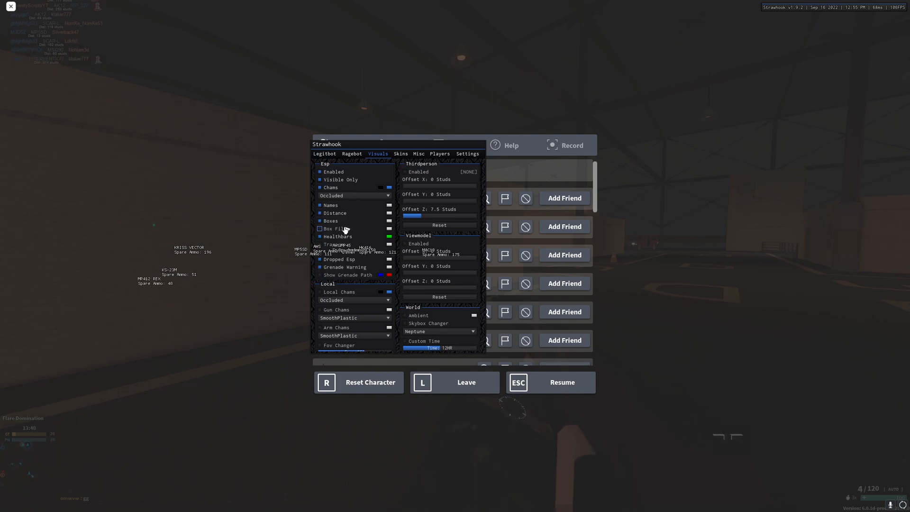
click(352, 195)
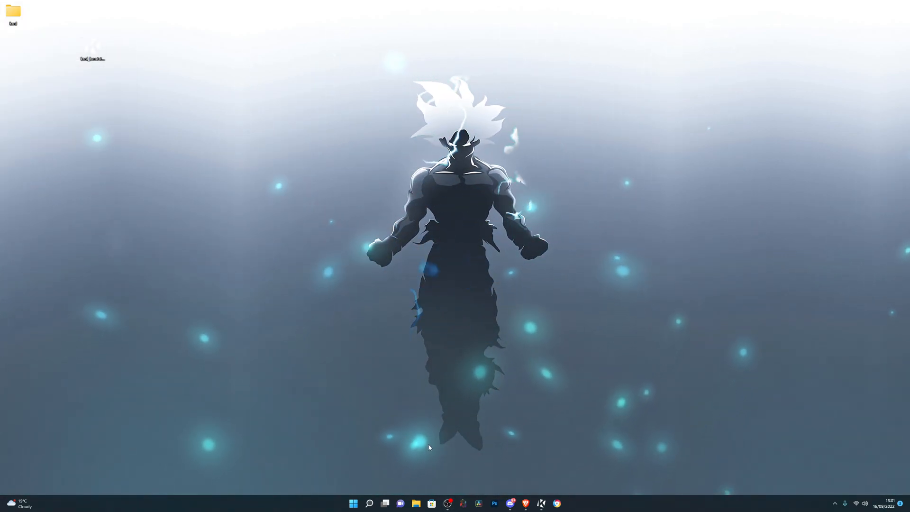
Uninstall AVG Secure Browser with its browsing data via Control Panel's Uninstall a program list.
click(369, 504)
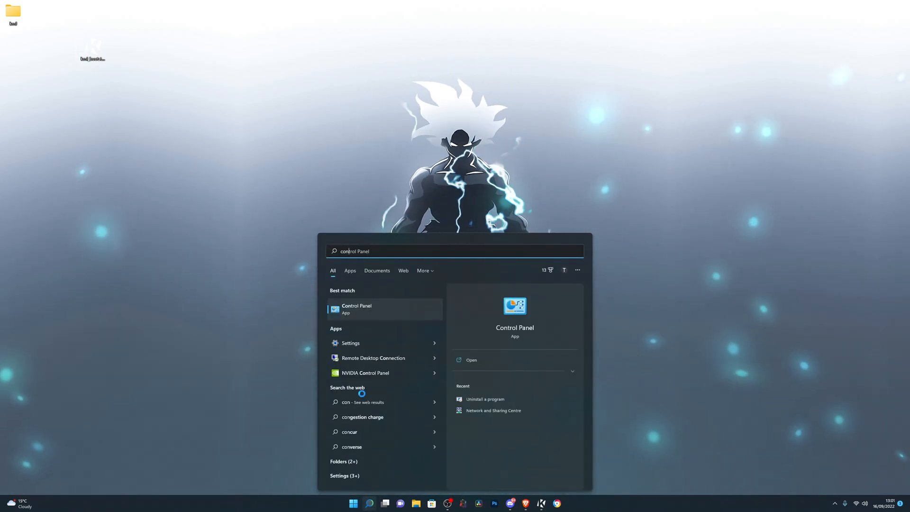
click(357, 309)
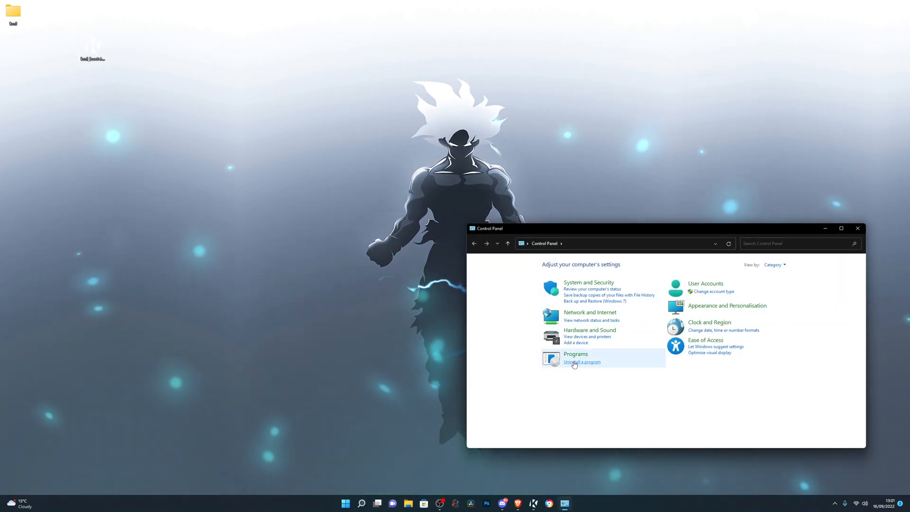
click(581, 361)
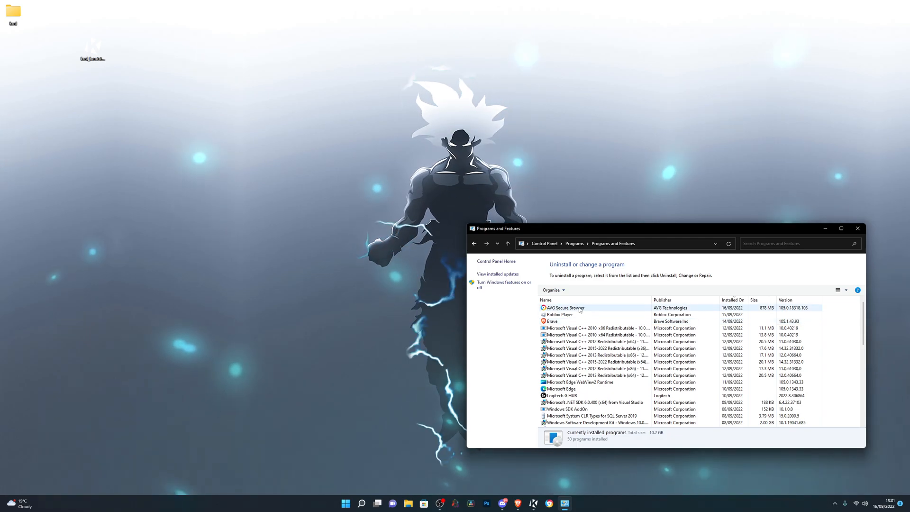
click(565, 307)
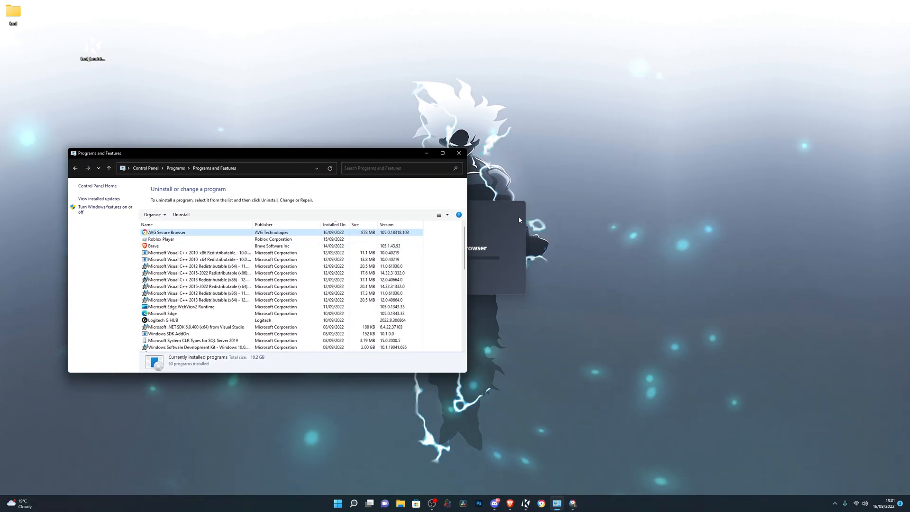
click(180, 214)
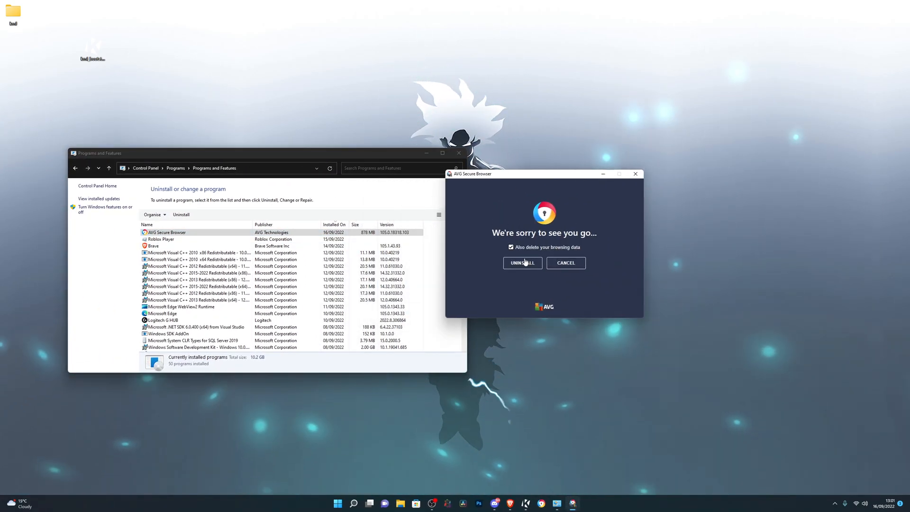
click(522, 263)
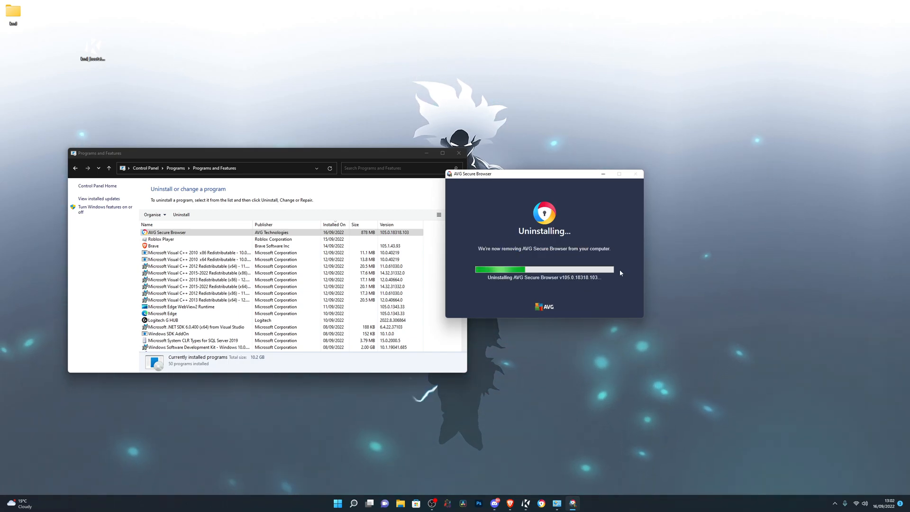